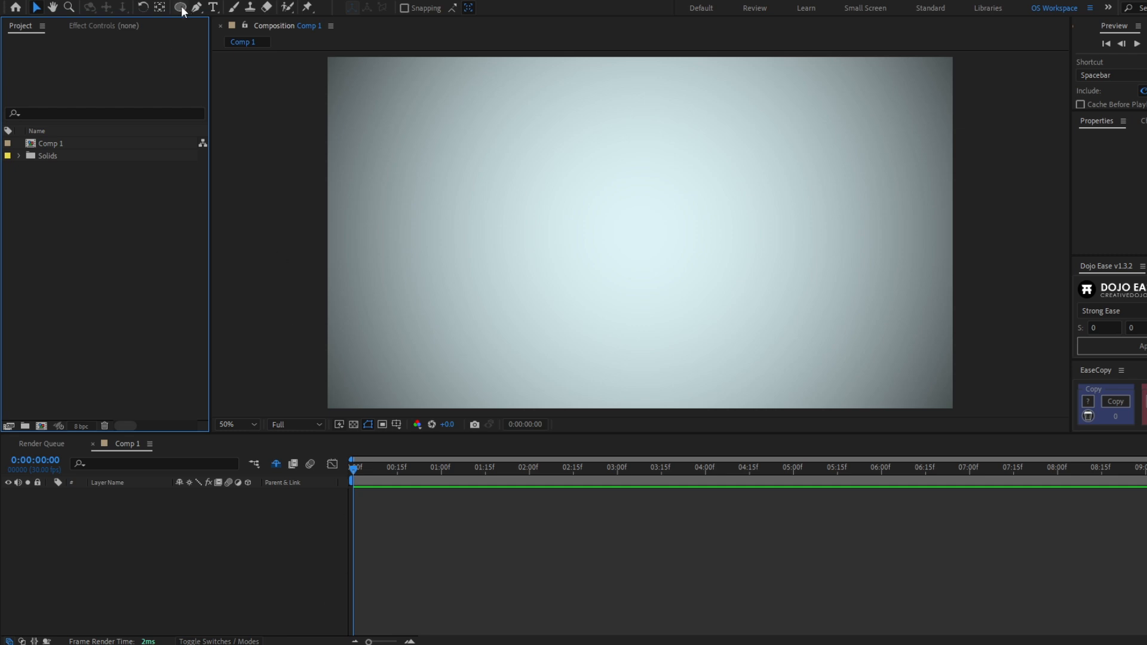
Draw a small circle above and left of centre with the Ellipse tool, creating Shape Layer 1
{"action": "left_click", "coordinate": [181, 7]}
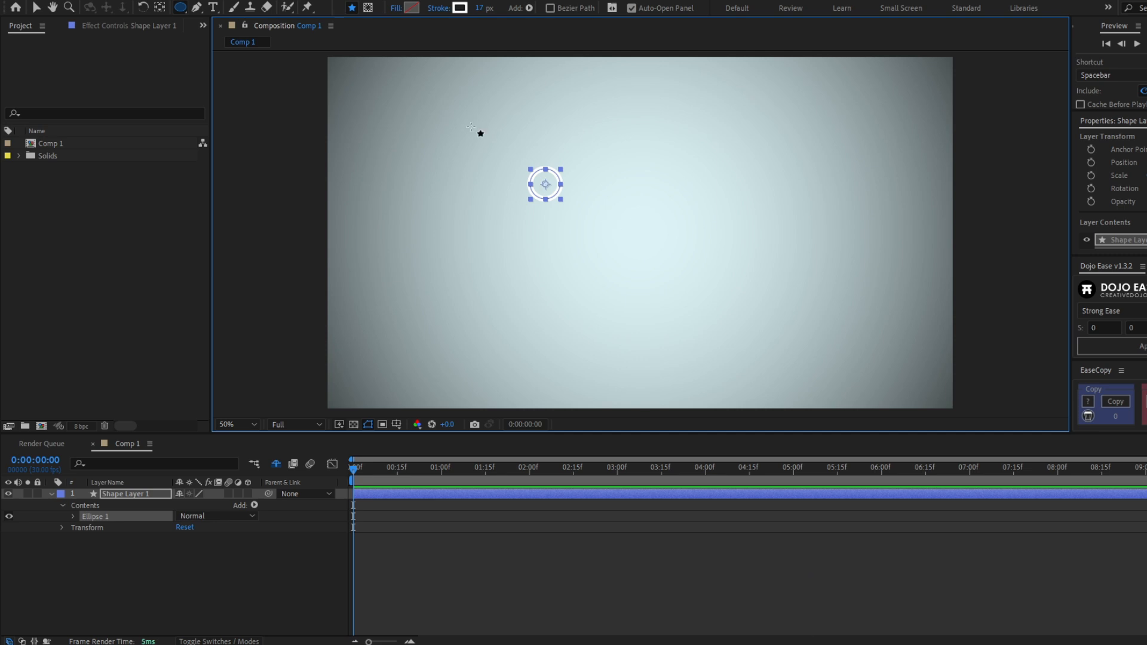
Fill the circle dark blue, remove its stroke, and collapse the layer's contents
{"action": "left_click", "coordinate": [412, 8]}
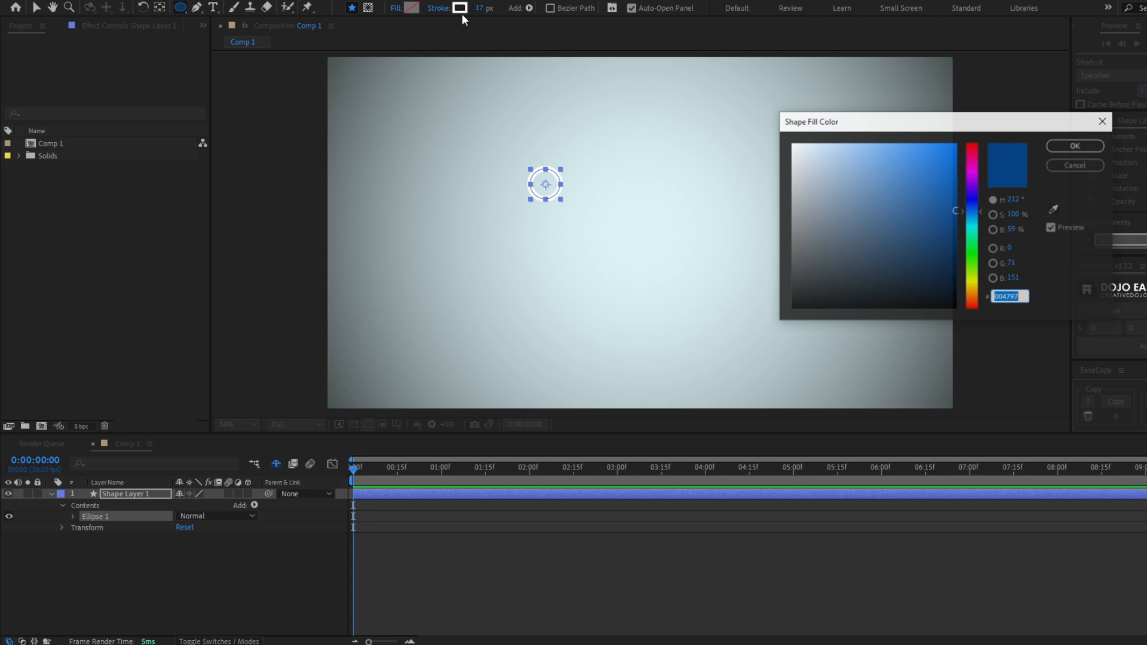
{"action": "left_click", "coordinate": [930, 220]}
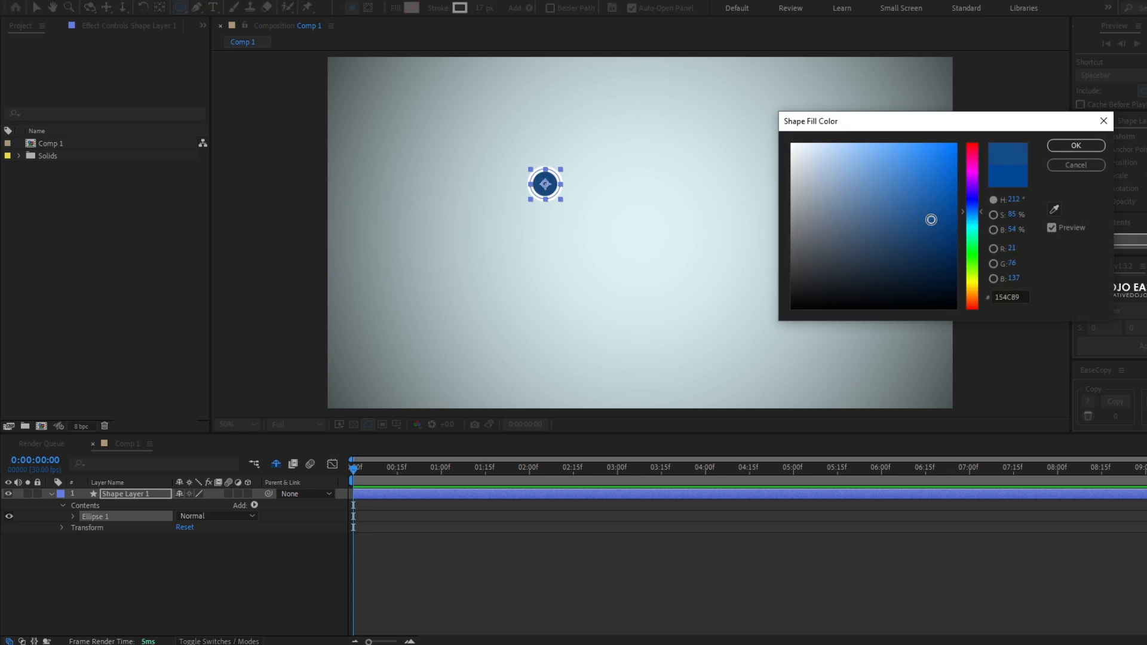
{"action": "left_click", "coordinate": [1074, 145]}
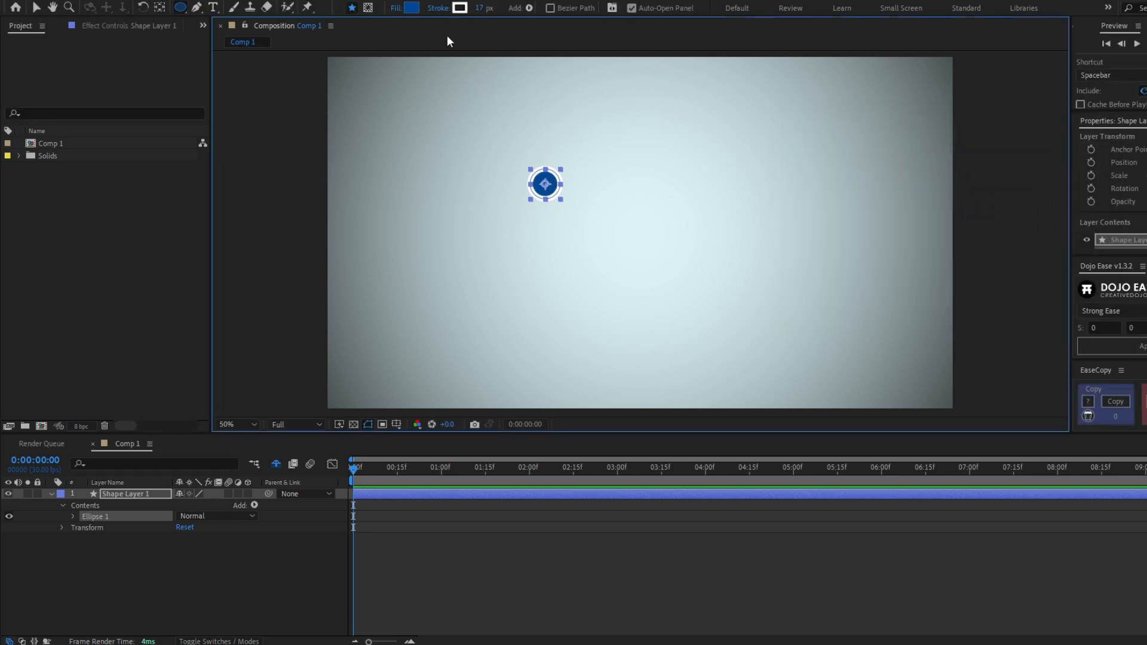
{"action": "left_click", "coordinate": [459, 9]}
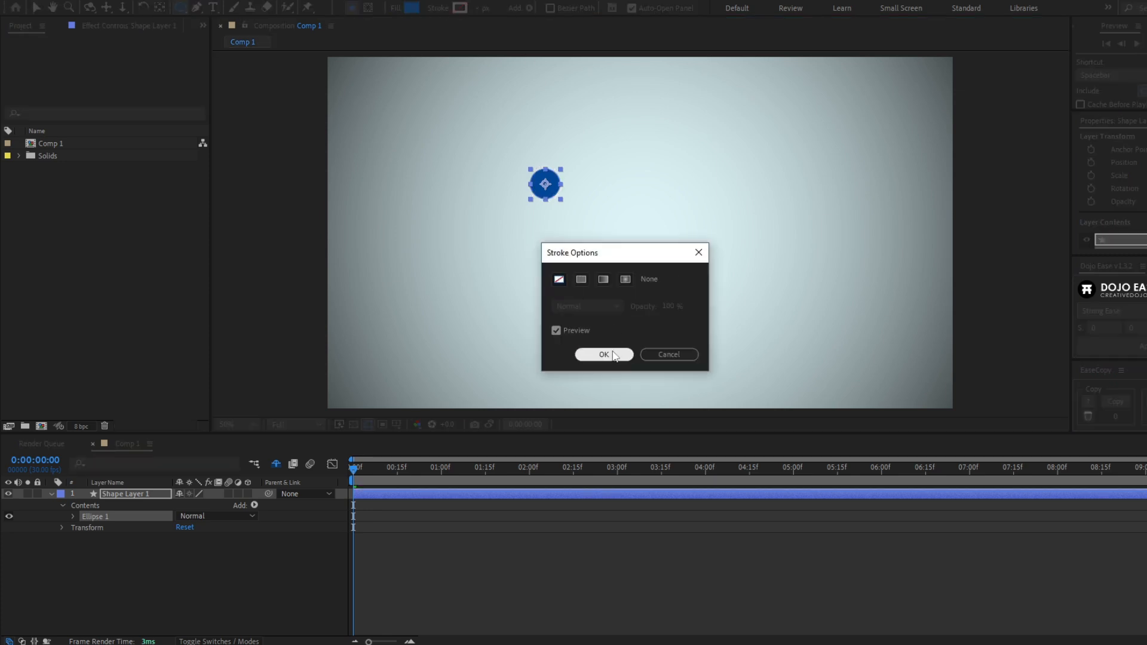
{"action": "left_click", "coordinate": [602, 355]}
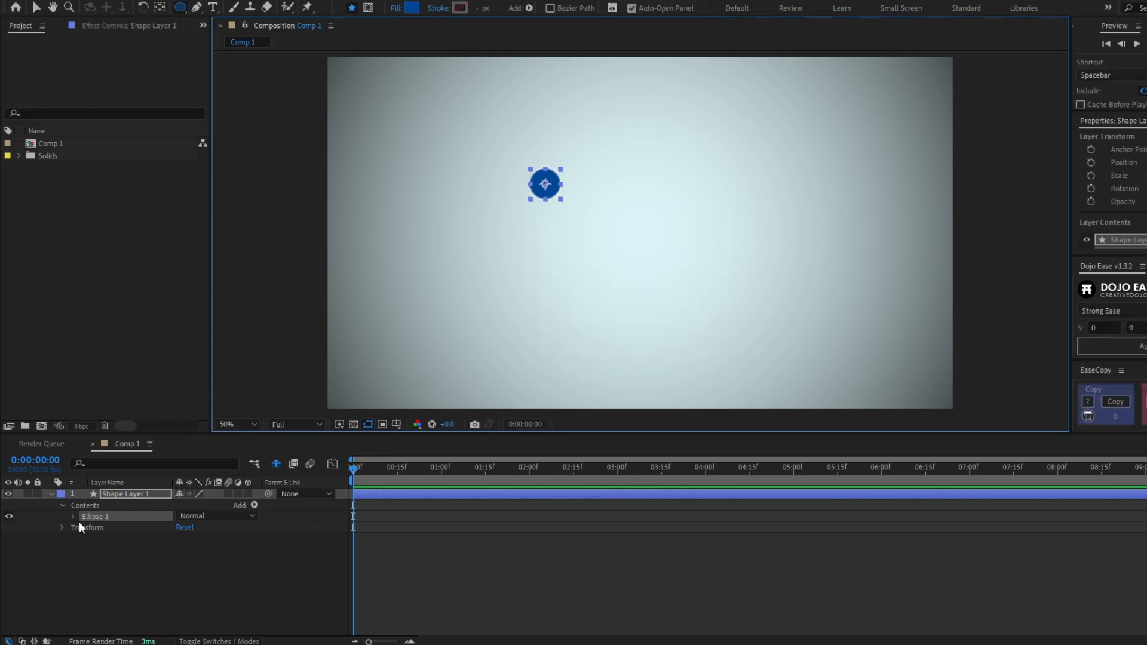
{"action": "left_click", "coordinate": [72, 516]}
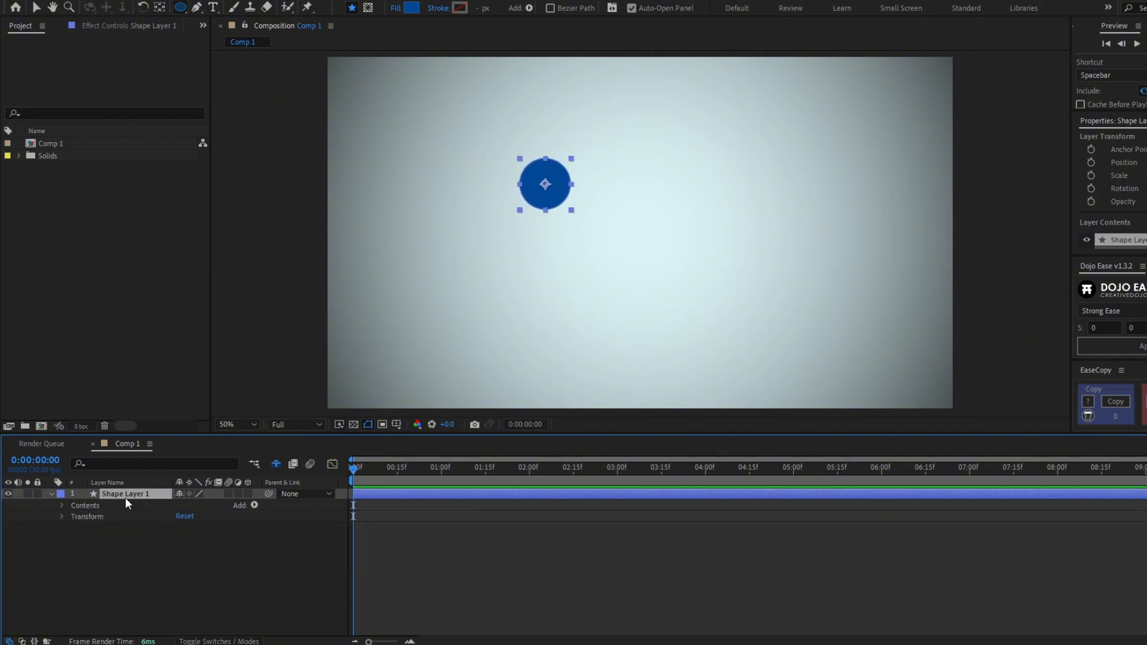
Rename the layer Dot 1 and duplicate it into five dots, Dot 1 to Dot 5
{"action": "type", "text": "D"}
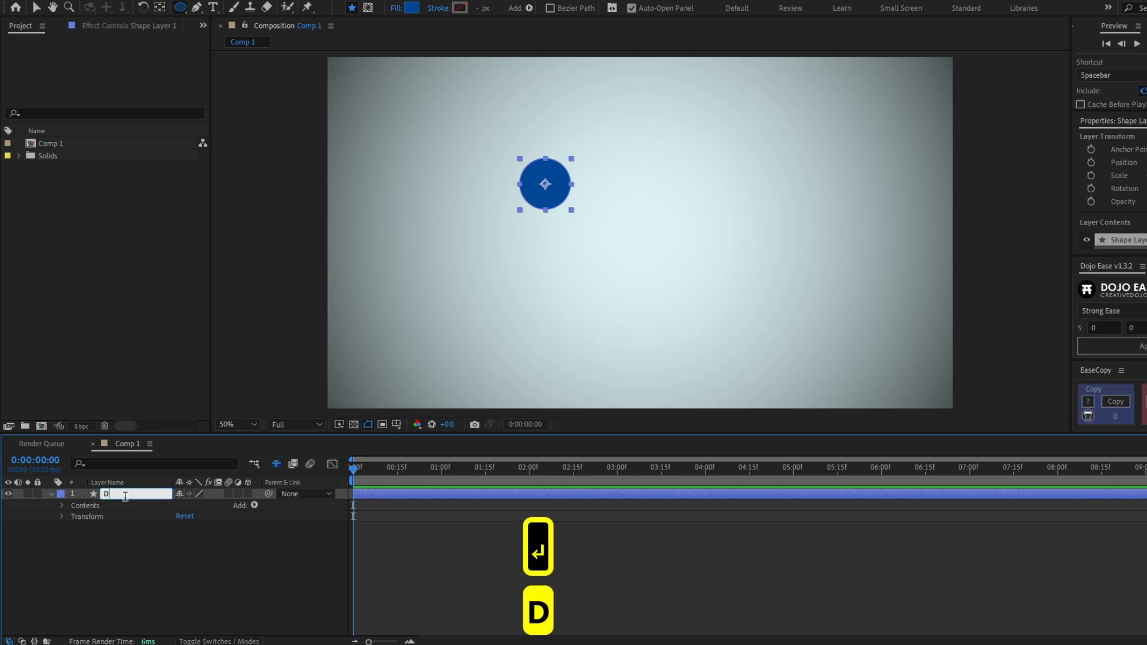
{"action": "key", "text": "enter"}
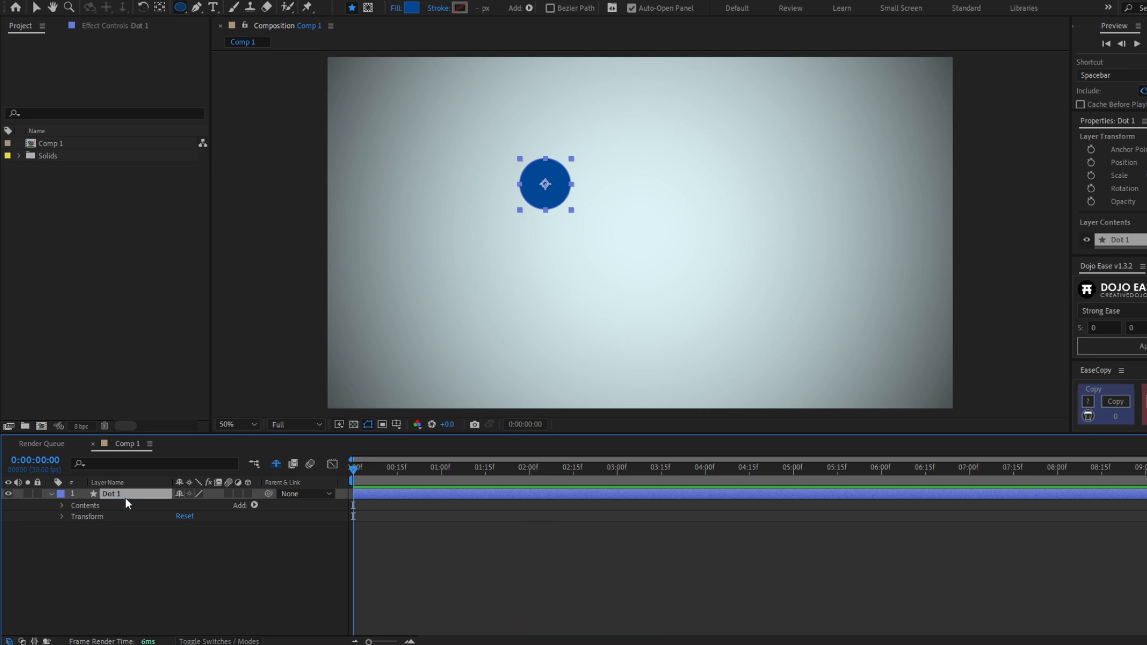
{"action": "key", "text": "ctrl+d"}
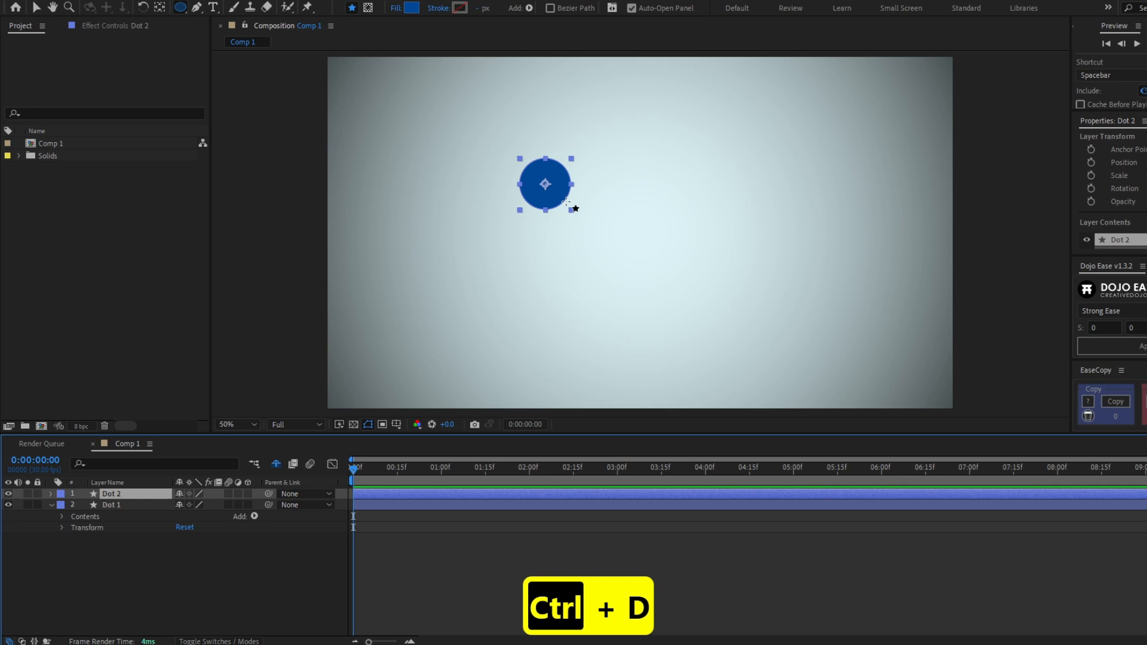
{"action": "key", "text": "ctrl+d"}
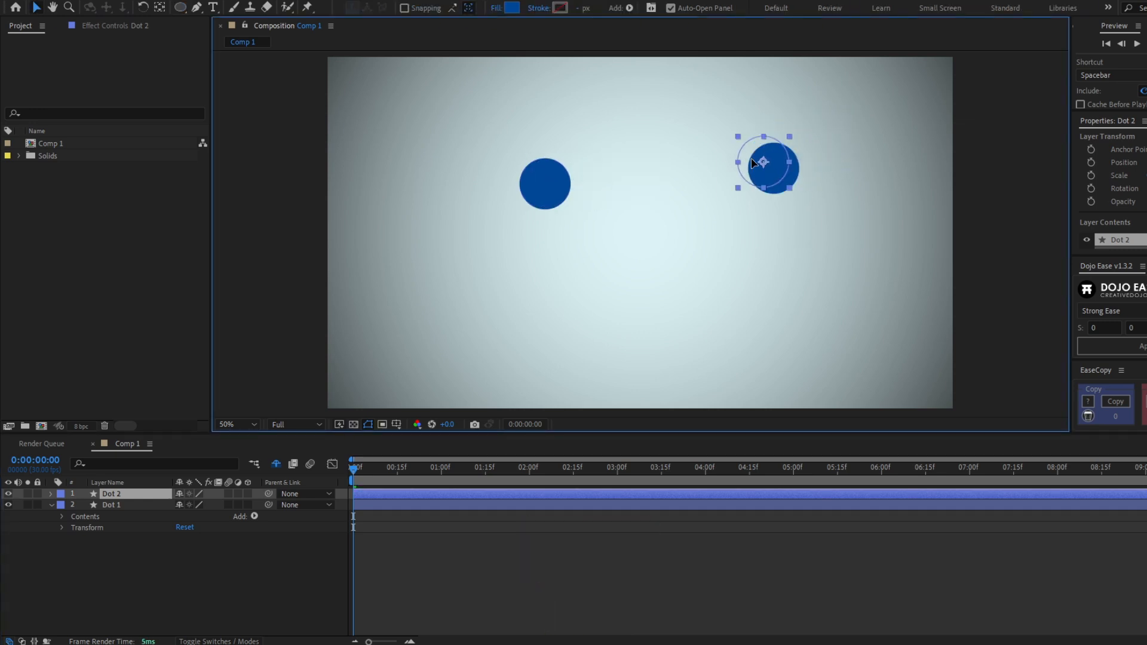
{"action": "key", "text": "ctrl+d"}
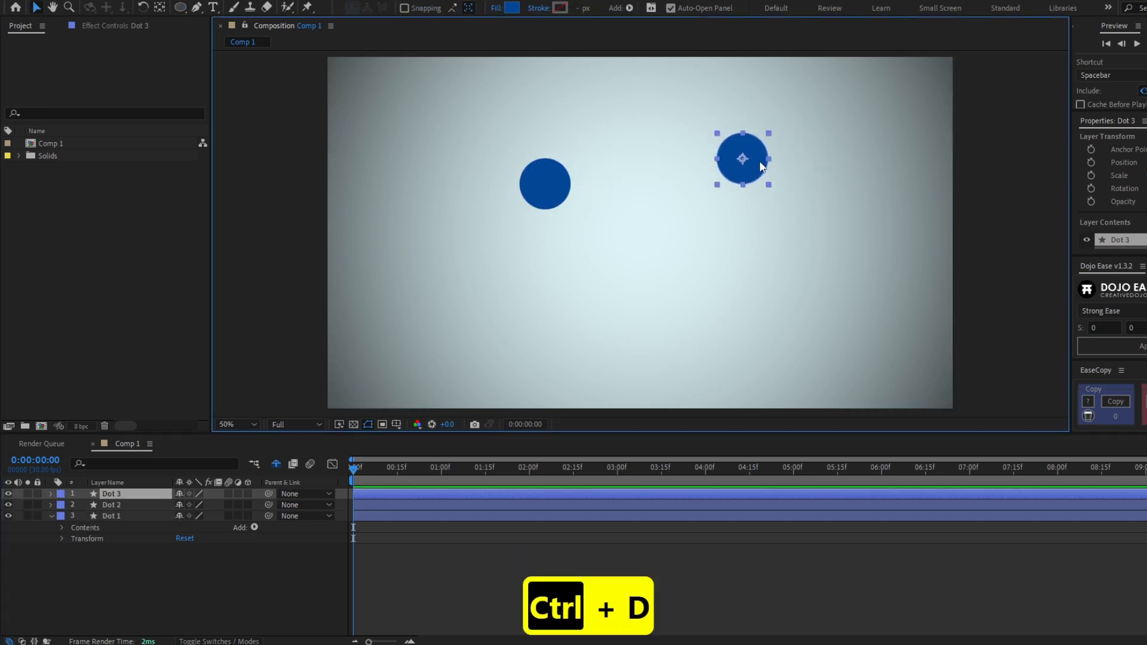
{"action": "key", "text": "ctrl+d"}
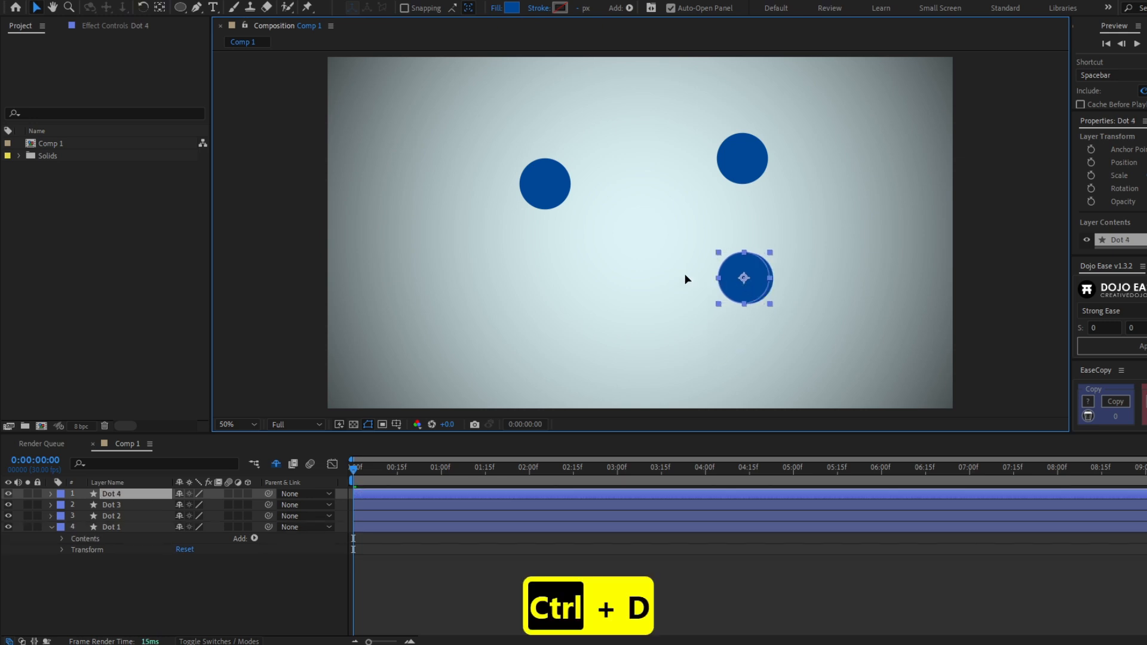
{"action": "key", "text": "ctrl+d"}
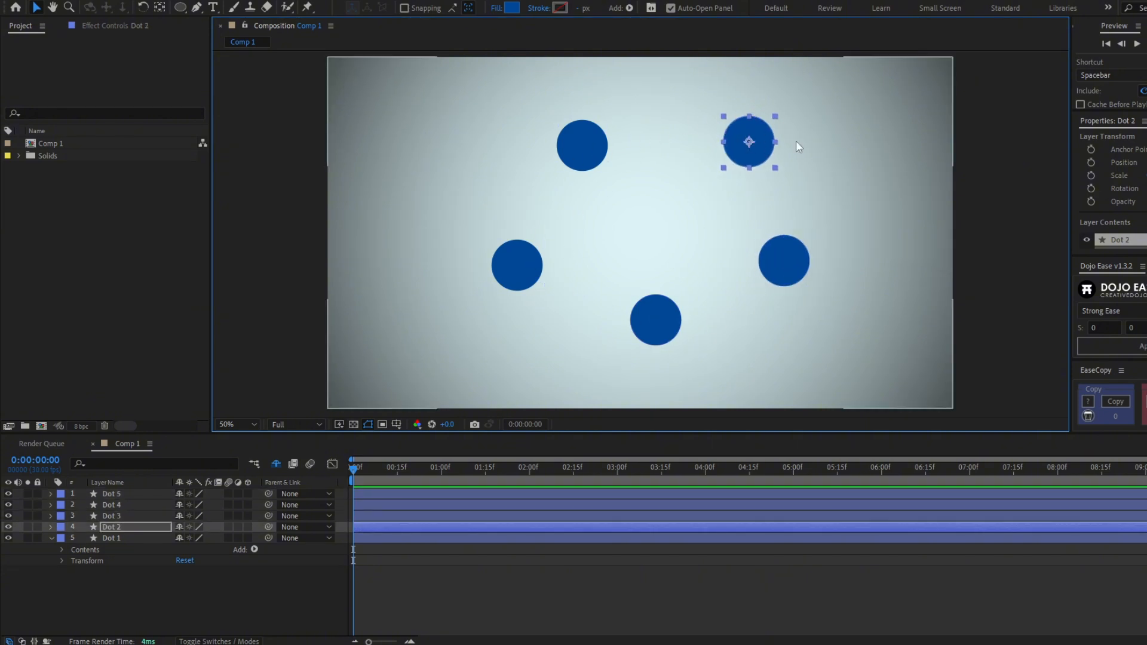
{"action": "mouse_move", "coordinate": [334, 602]}
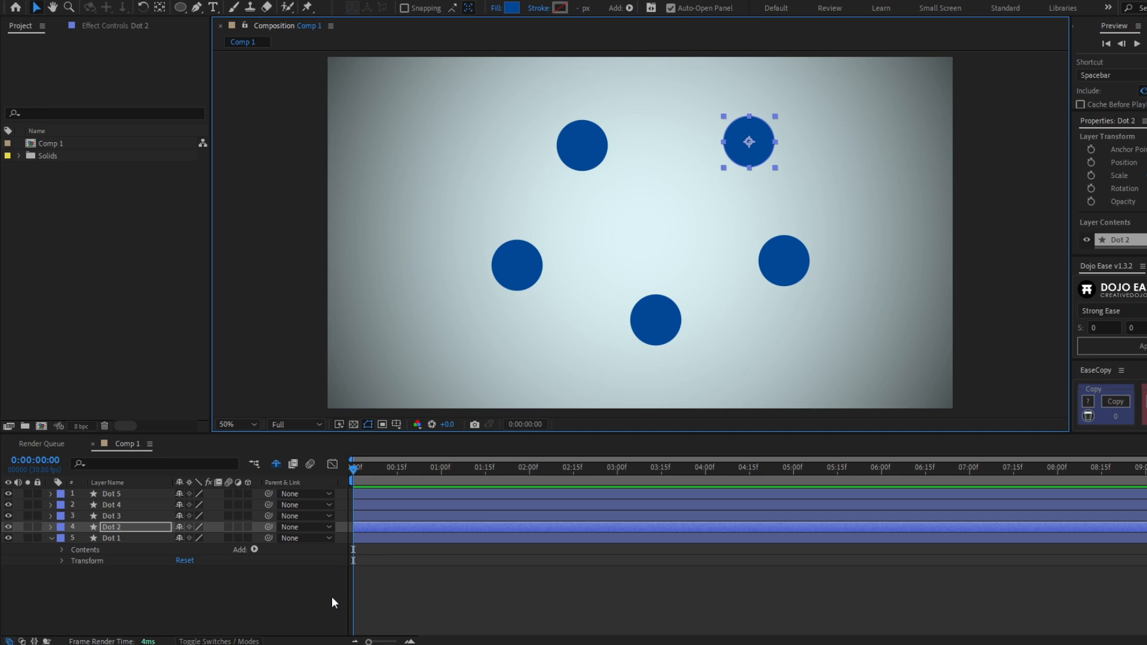
{"action": "mouse_move", "coordinate": [318, 578]}
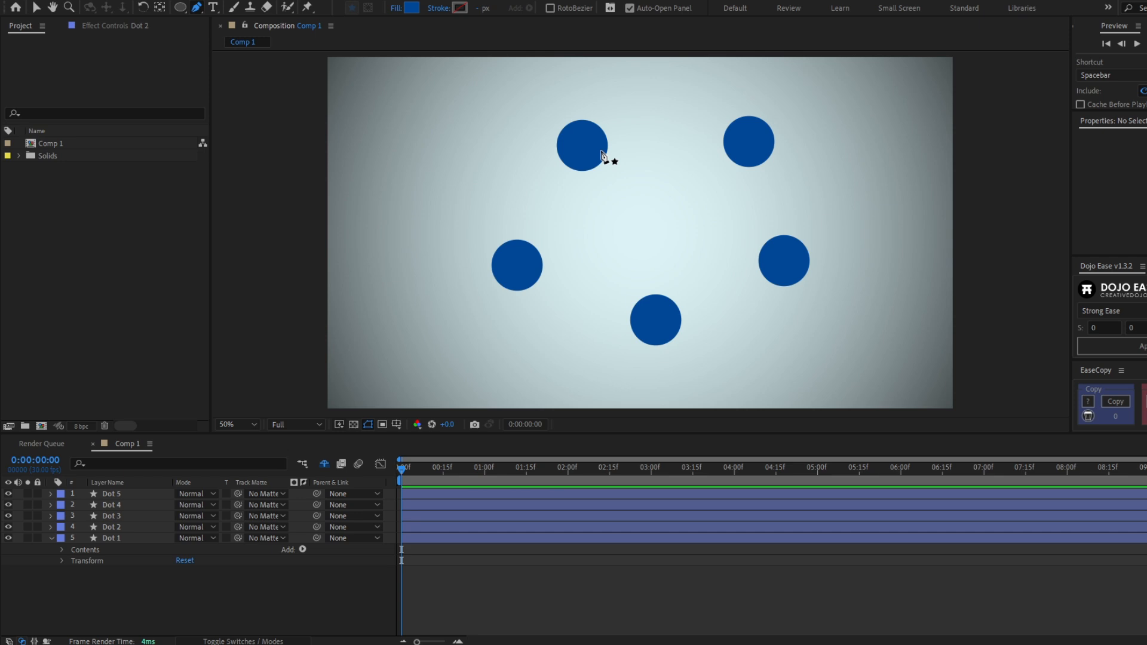
{"action": "mouse_move", "coordinate": [530, 252]}
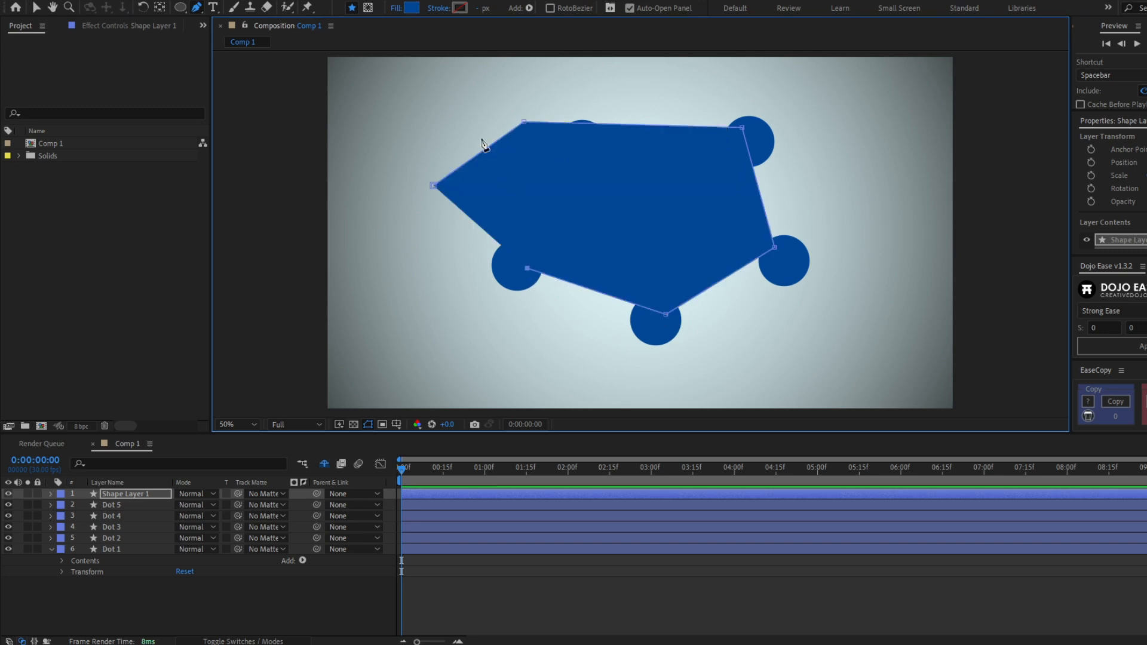
Remove the new path's fill and give its white stroke a width of 34
{"action": "left_click", "coordinate": [412, 9]}
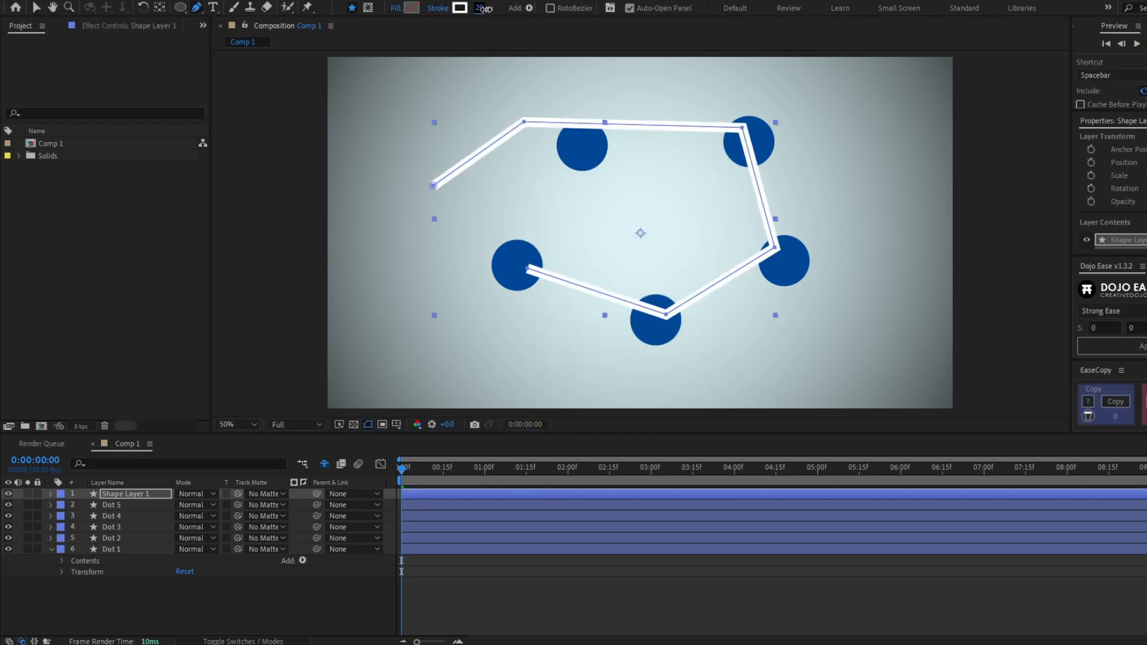
{"action": "type", "text": "34"}
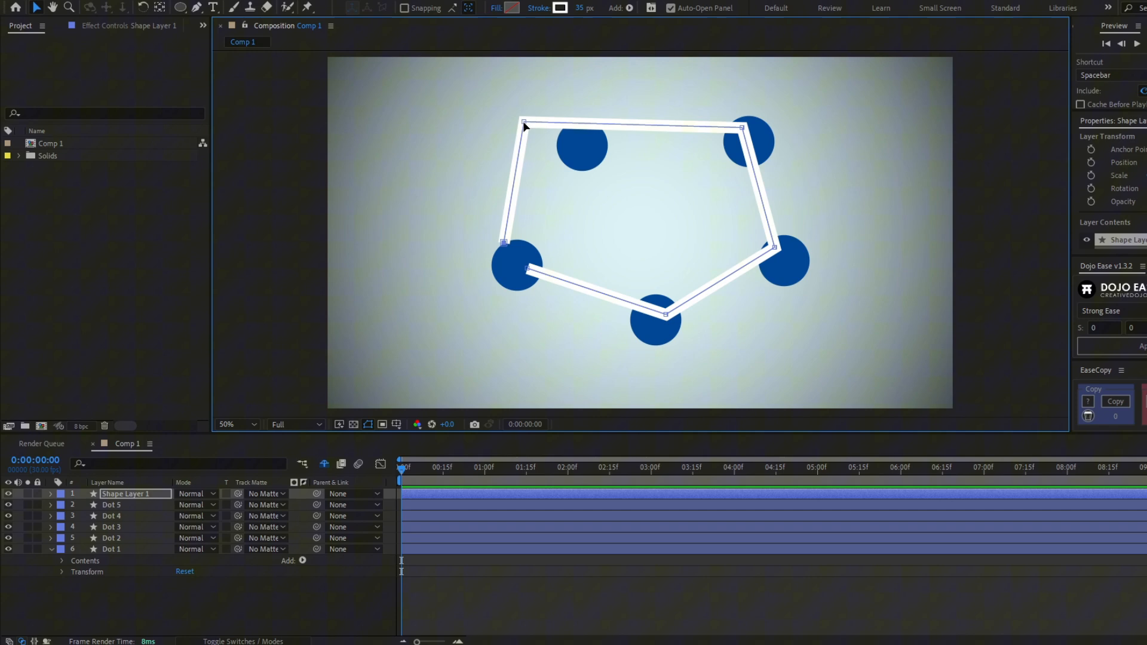
Set Shape Layer 1's Stroke 1 to Round Cap ends and Round Join corners
{"action": "left_click", "coordinate": [235, 424]}
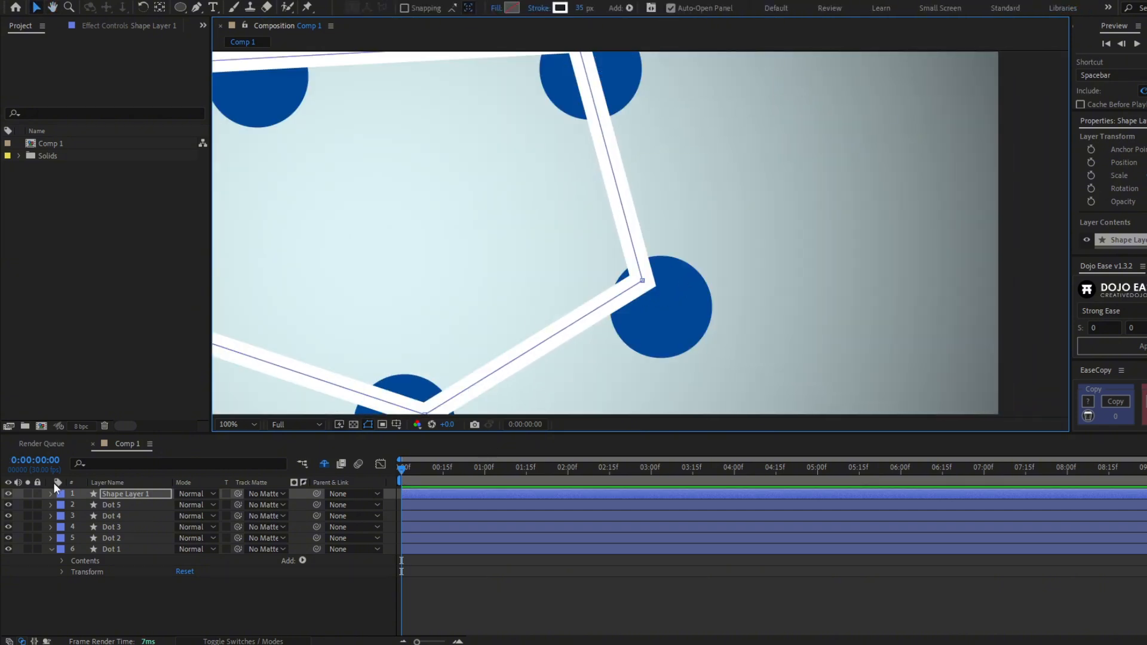
{"action": "left_click", "coordinate": [51, 493]}
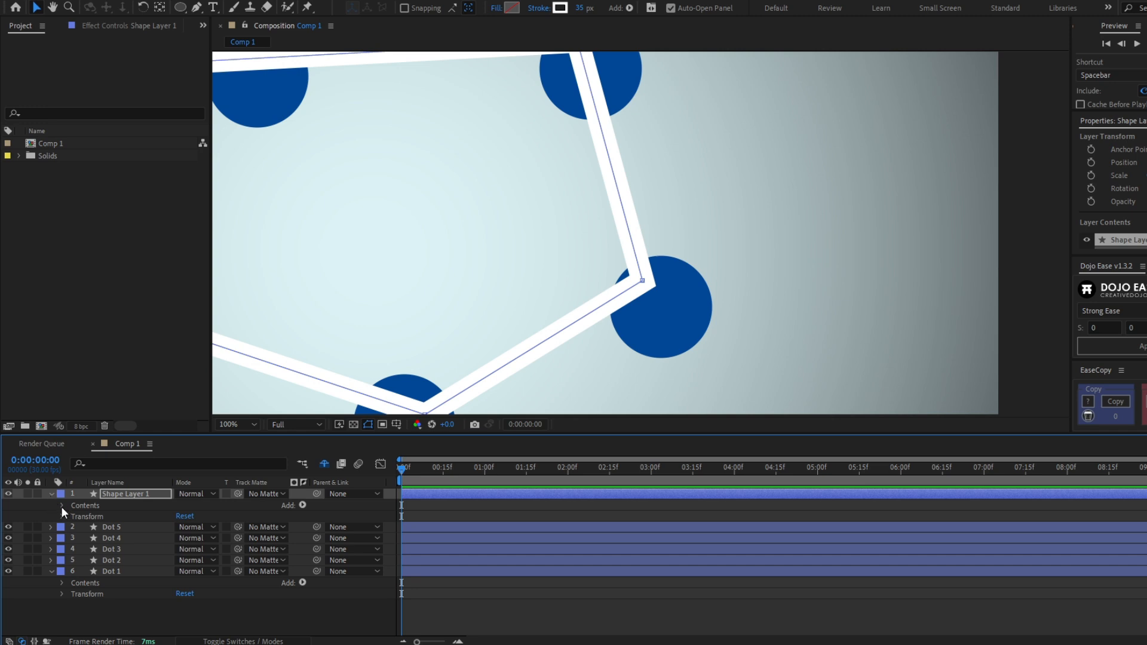
{"action": "left_click", "coordinate": [63, 505]}
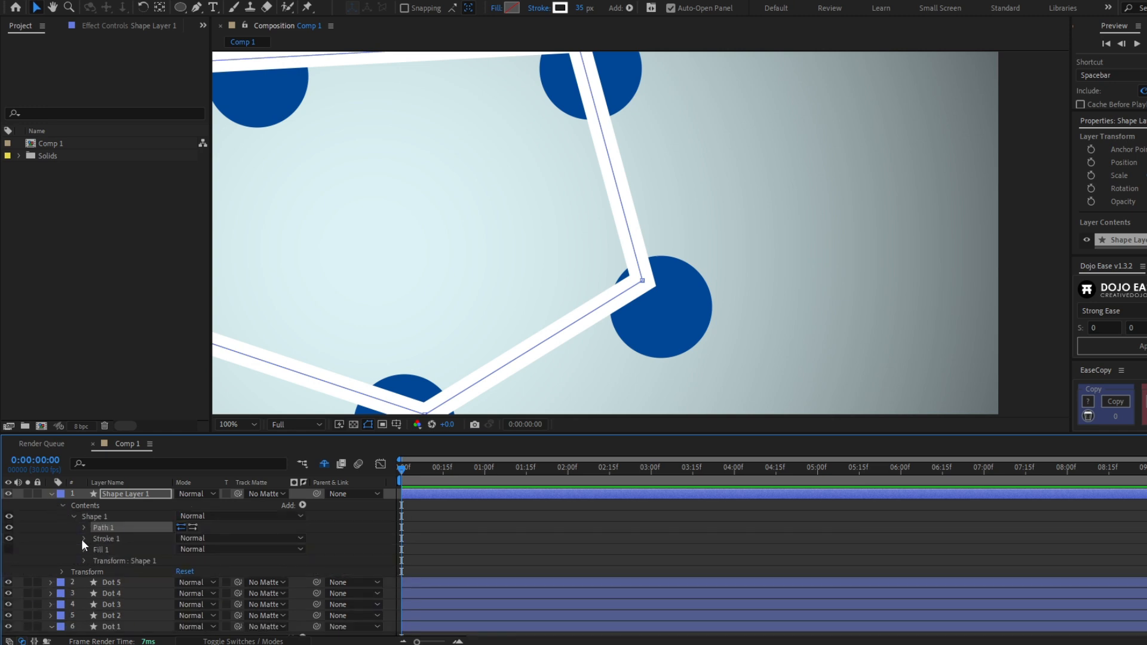
{"action": "left_click", "coordinate": [84, 539]}
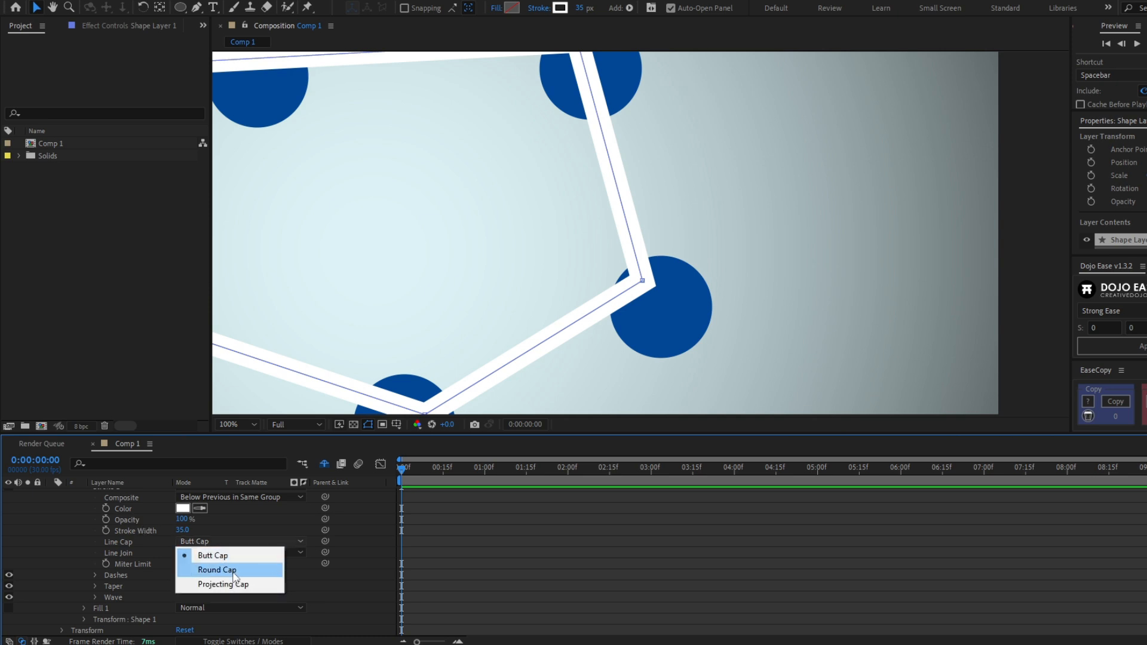
{"action": "left_click", "coordinate": [216, 569]}
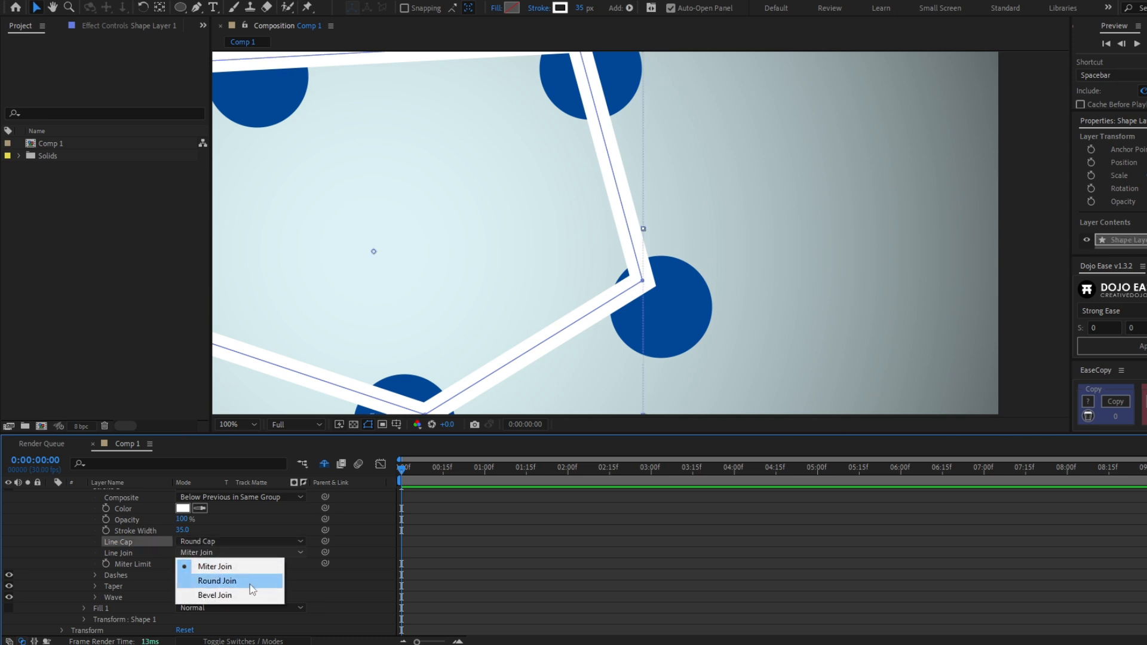
{"action": "left_click", "coordinate": [216, 581]}
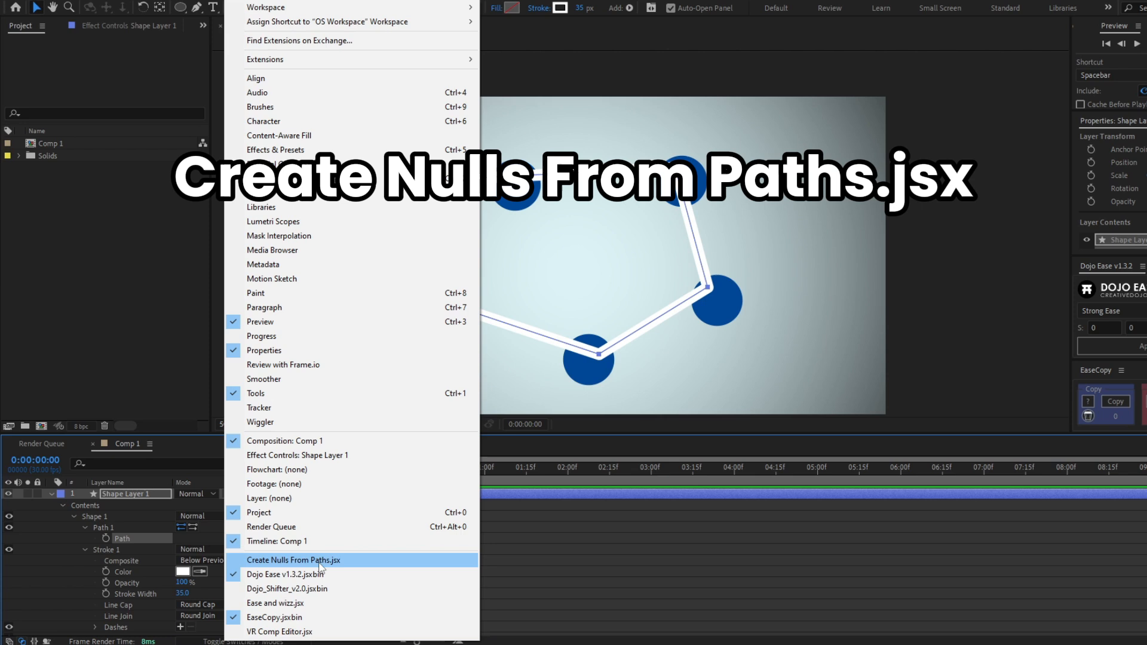
Run Create Nulls From Paths' Points Follow Nulls on the line's path, adding six null layers
{"action": "left_click", "coordinate": [293, 559]}
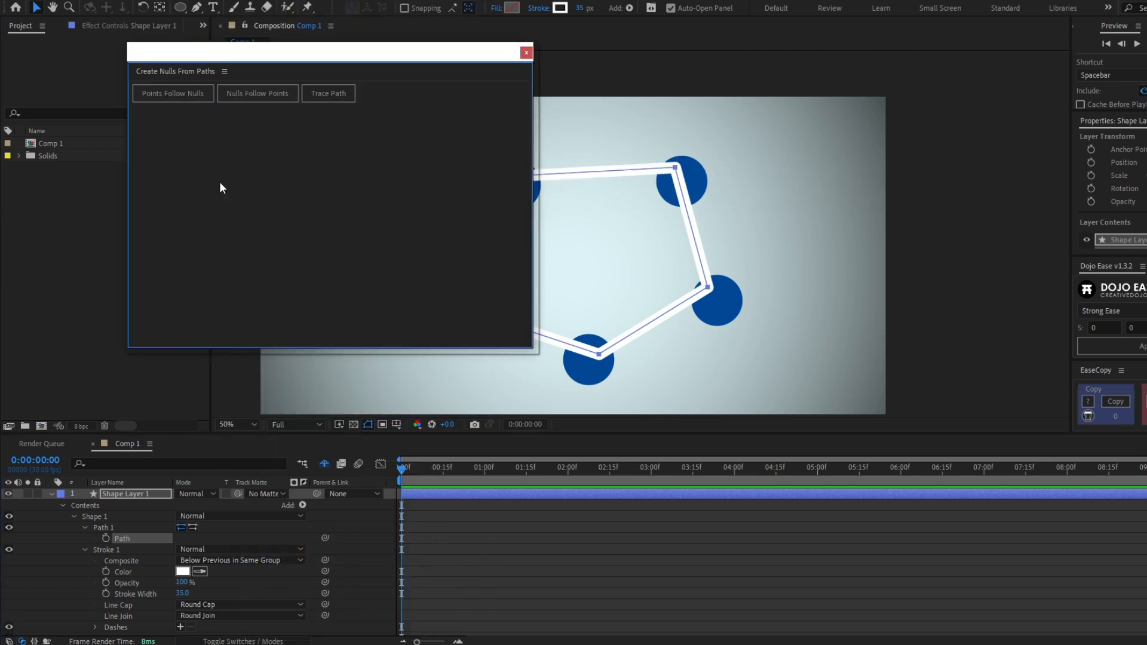
{"action": "left_click", "coordinate": [172, 93]}
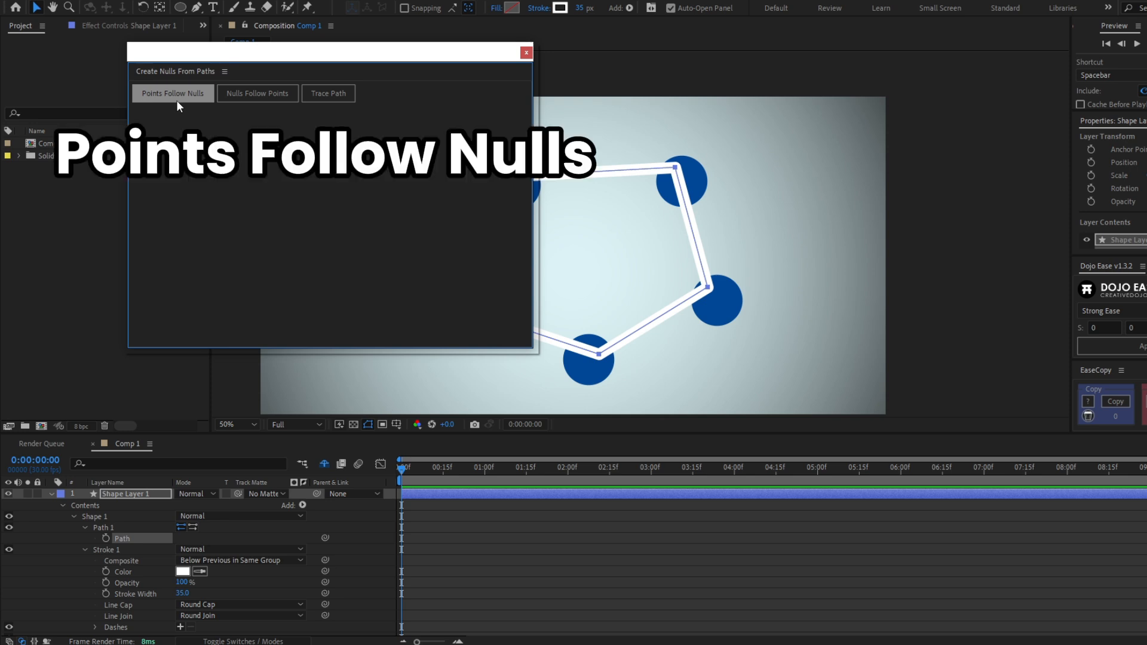
{"action": "left_click", "coordinate": [172, 93]}
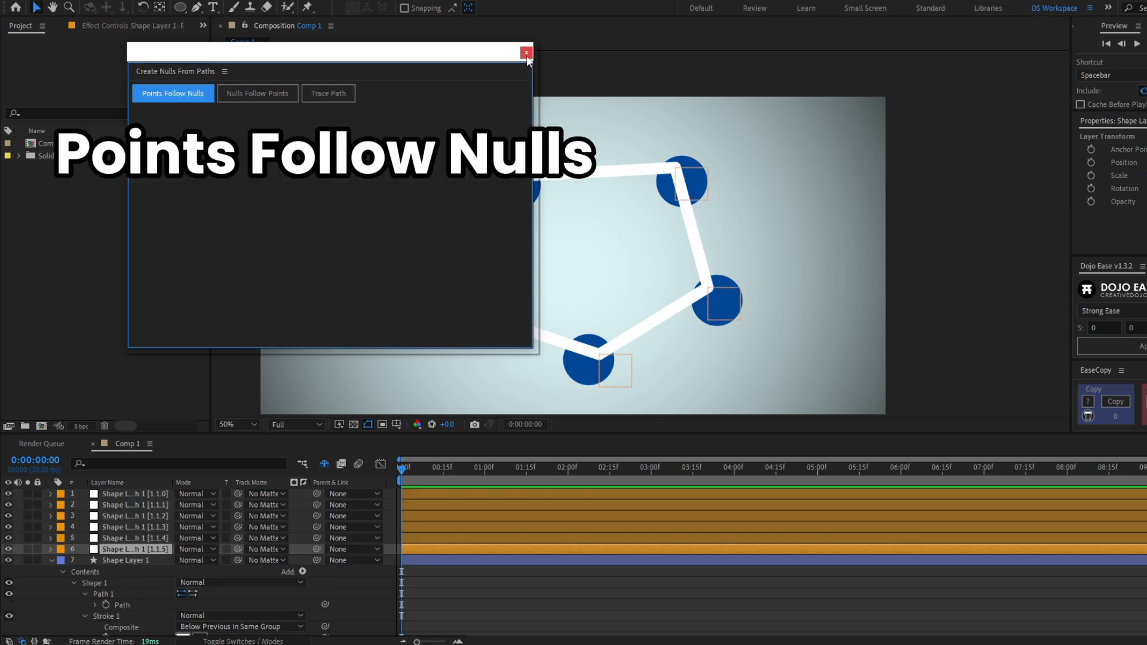
{"action": "left_click", "coordinate": [525, 53]}
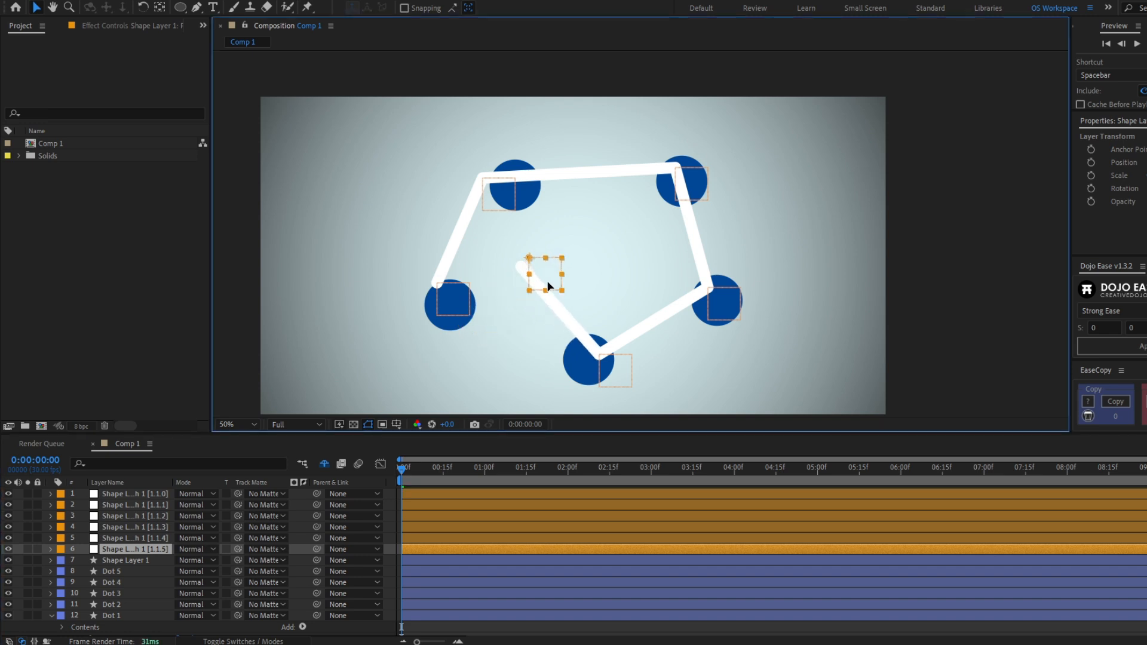
Move the loose path null onto the left dot and parent the second null to Dot 1
{"action": "left_click_drag", "start_coordinate": [543, 266], "coordinate": [599, 233]}
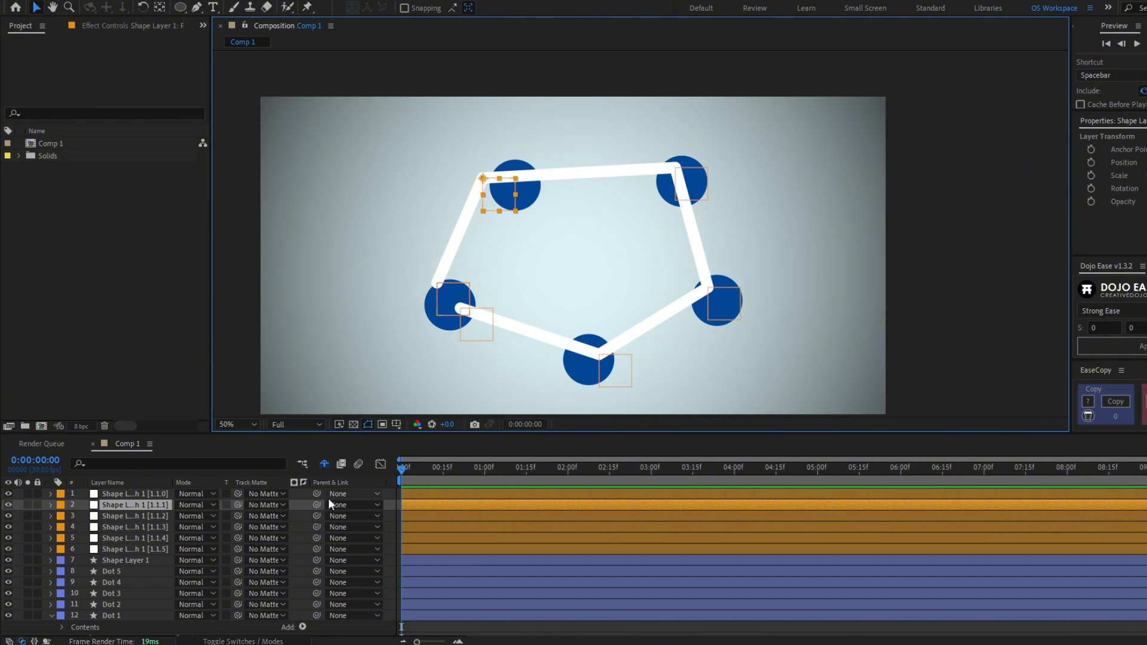
{"action": "left_click", "coordinate": [354, 504]}
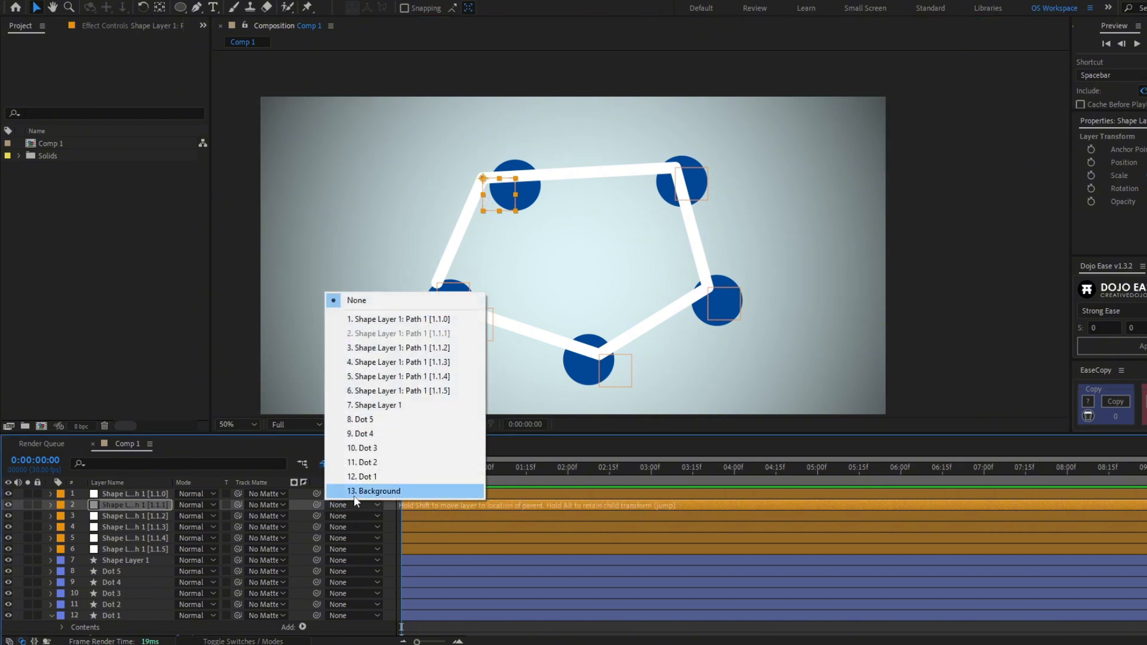
{"action": "left_click", "coordinate": [361, 477]}
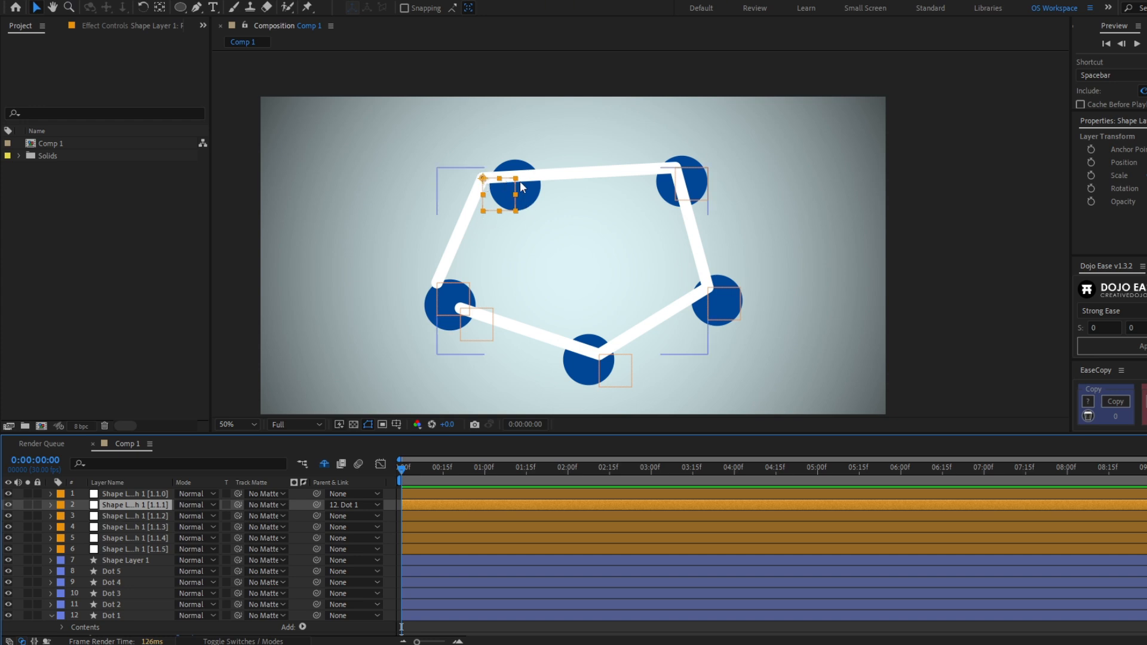
{"action": "mouse_move", "coordinate": [521, 194]}
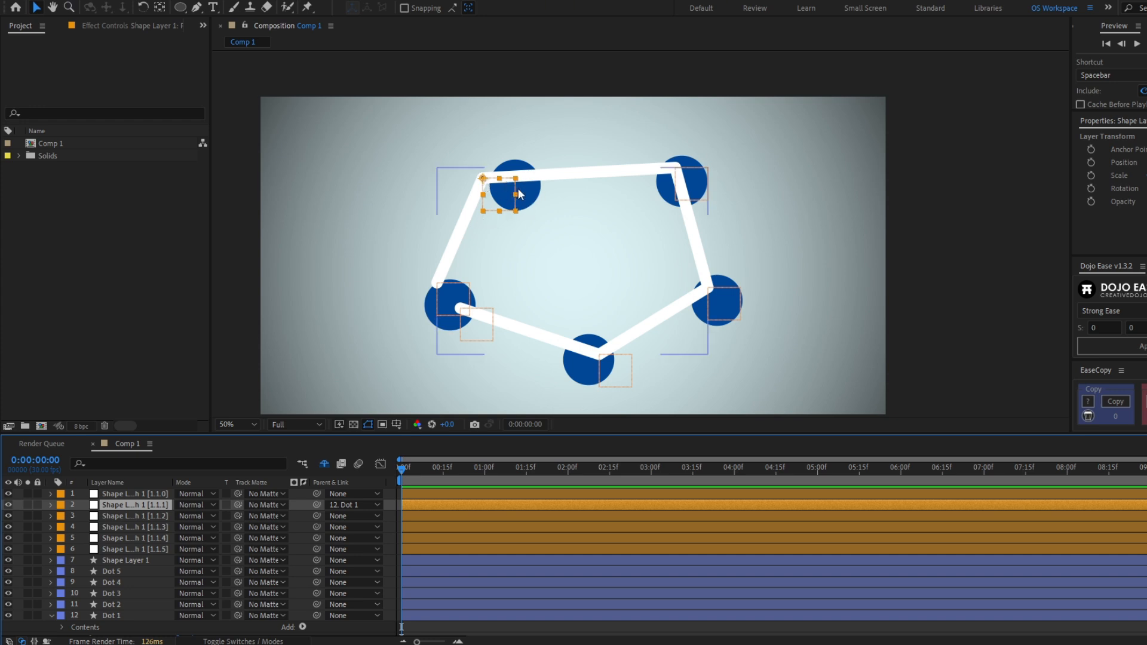
{"action": "left_click", "coordinate": [353, 504]}
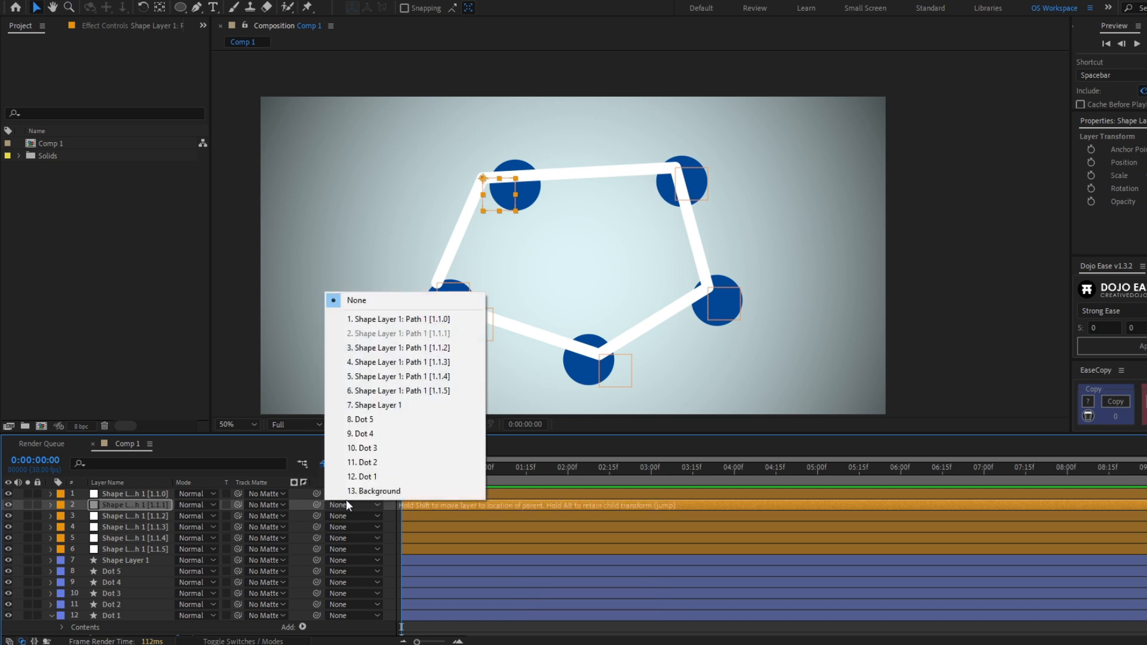
{"action": "mouse_move", "coordinate": [368, 477]}
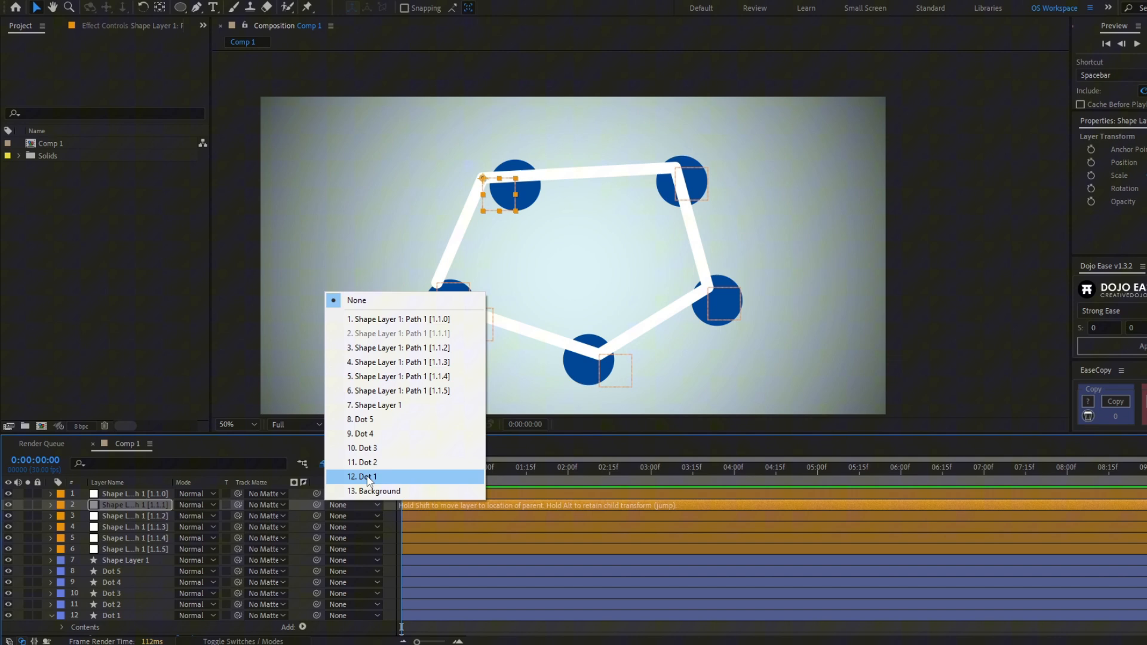
Confirm the second null's Dot 1 parent and parent the third null to Dot 2
{"action": "left_click", "coordinate": [362, 476]}
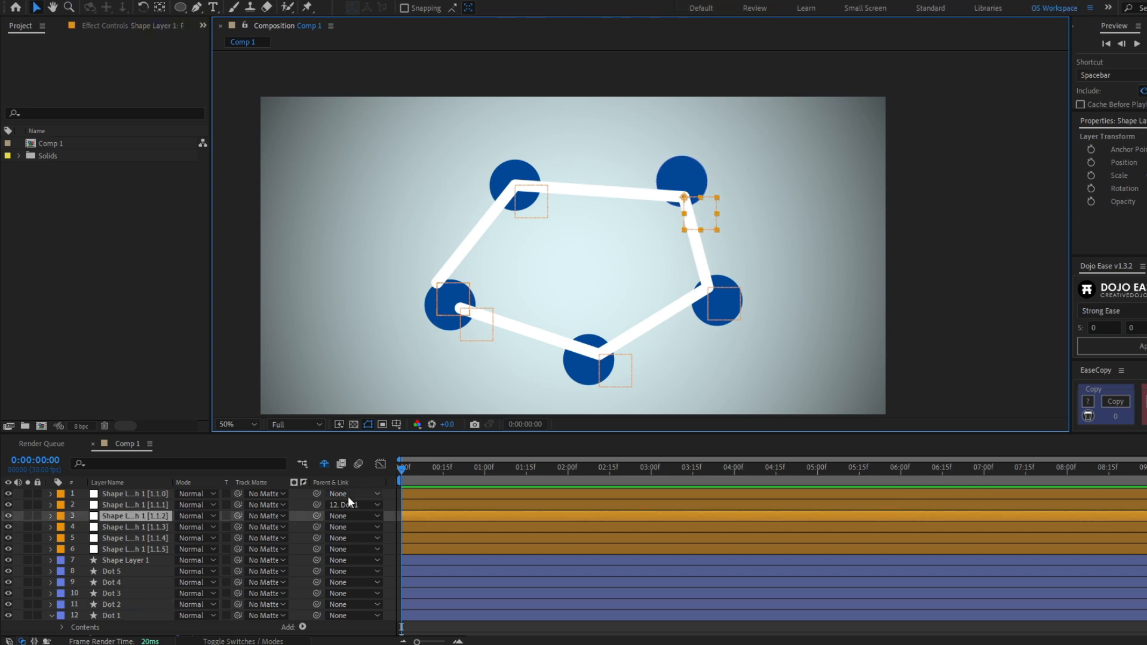
{"action": "left_click", "coordinate": [354, 516]}
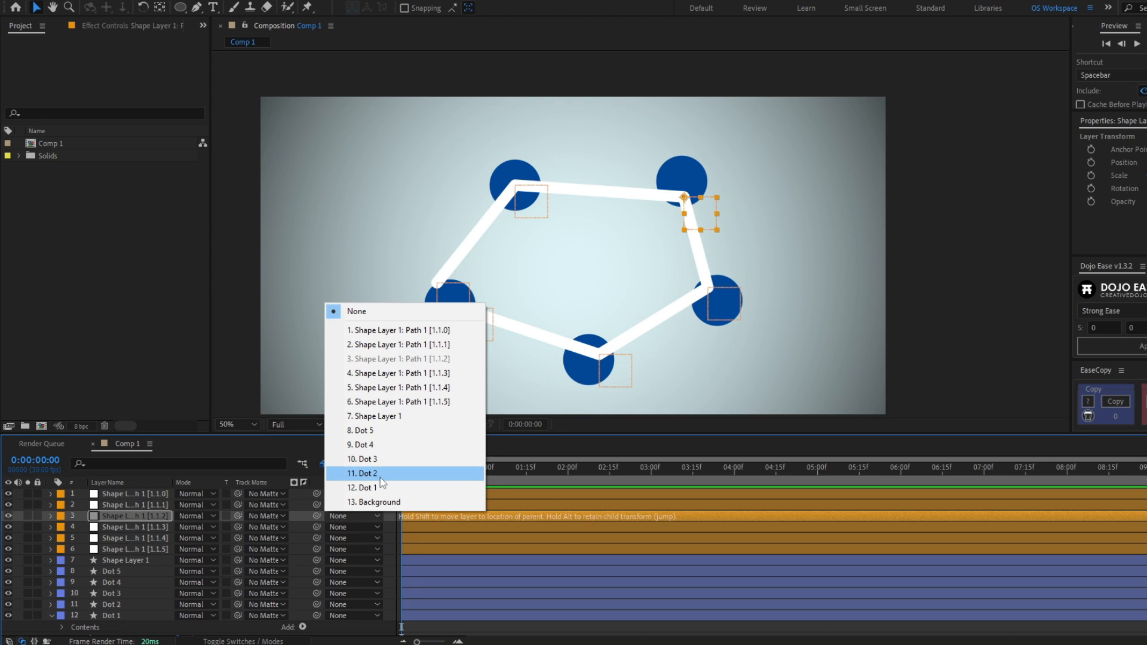
{"action": "left_click", "coordinate": [363, 473]}
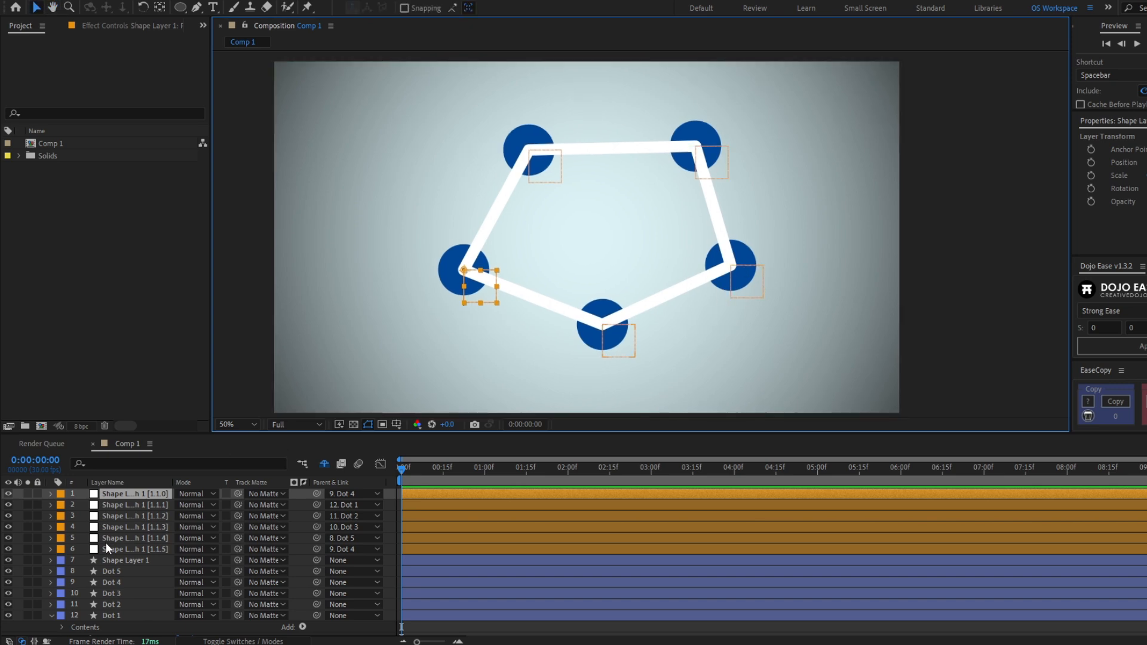
Rename Shape Layer 1 to Lines and place it beneath the dots with the nulls hidden
{"action": "left_click", "coordinate": [124, 552]}
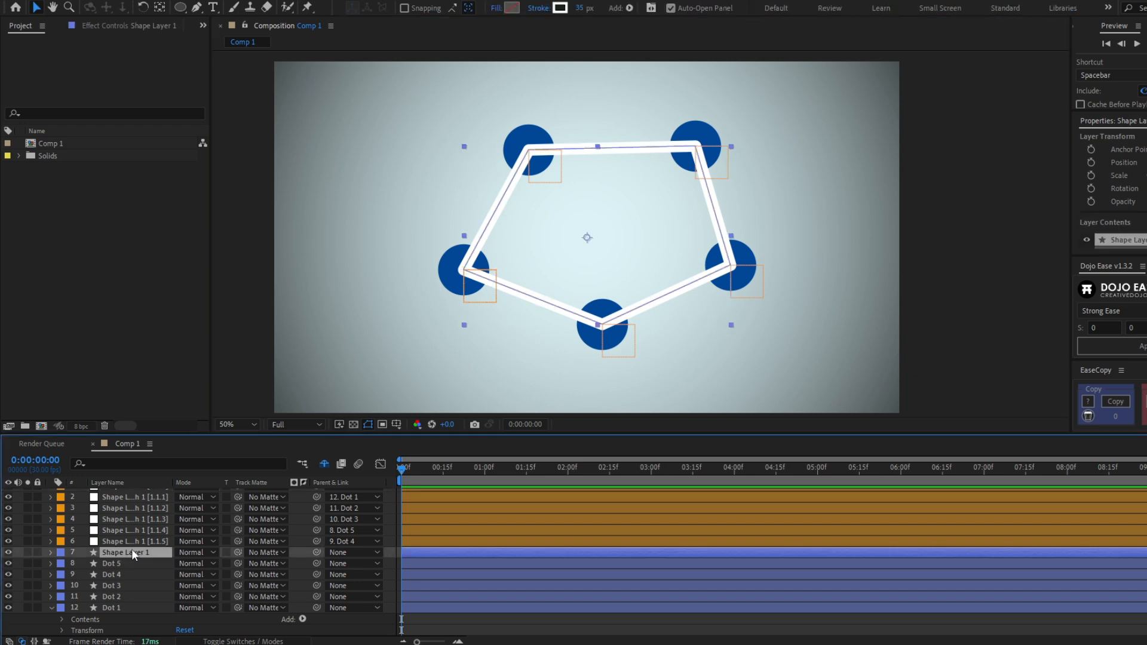
{"action": "double_click", "coordinate": [125, 552]}
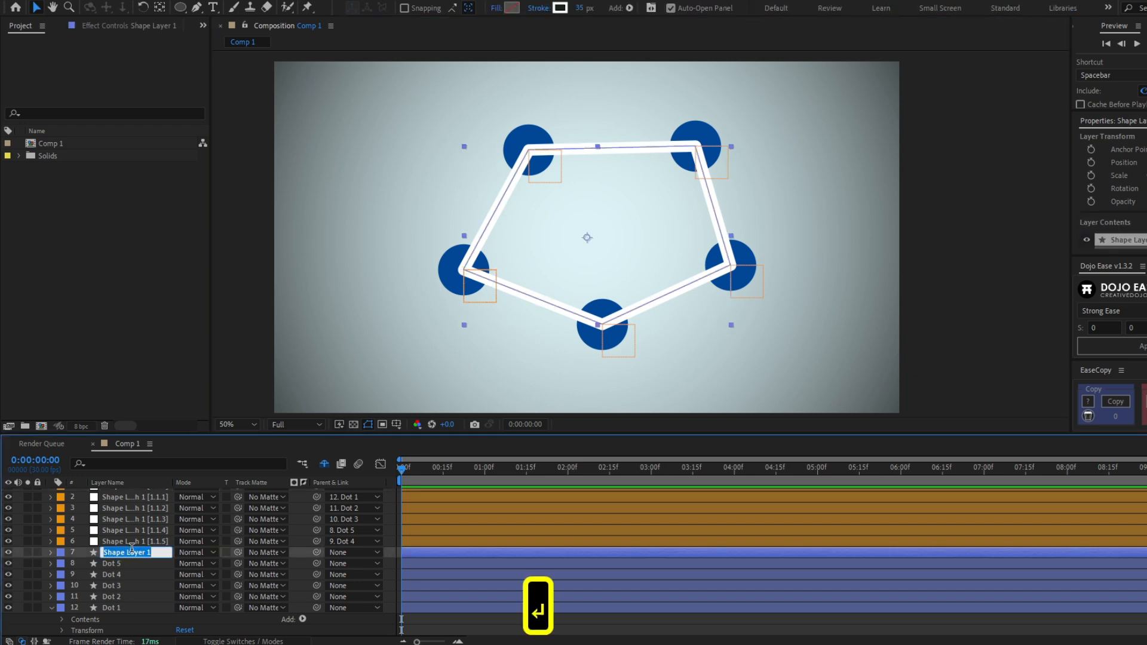
{"action": "type", "text": "Lines"}
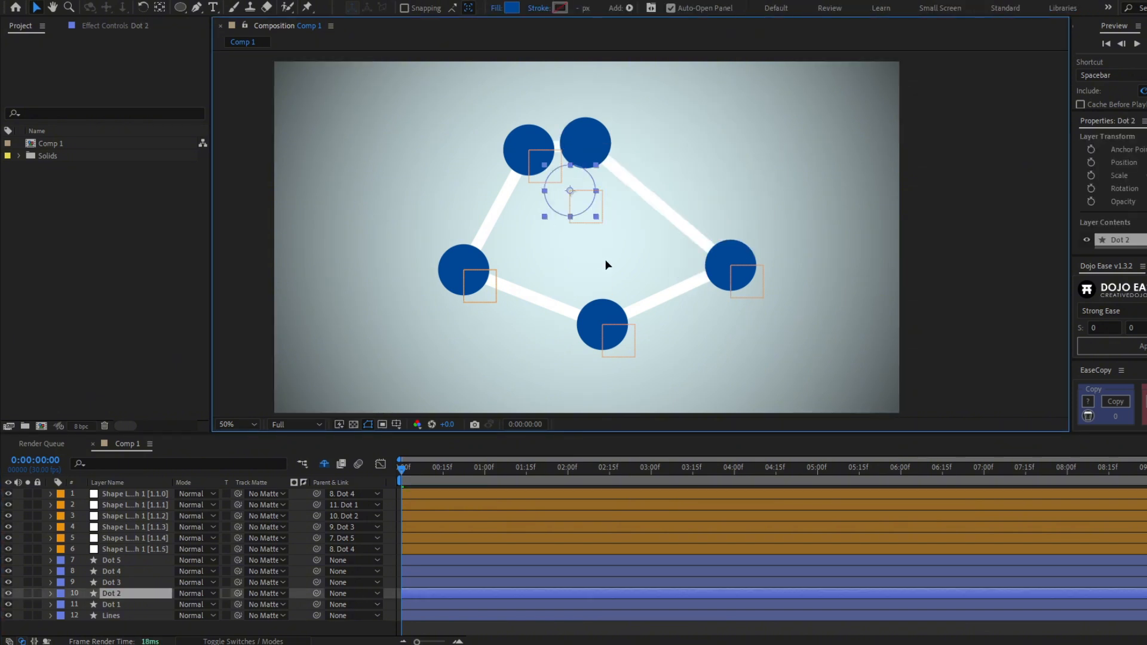
{"action": "left_click", "coordinate": [111, 604]}
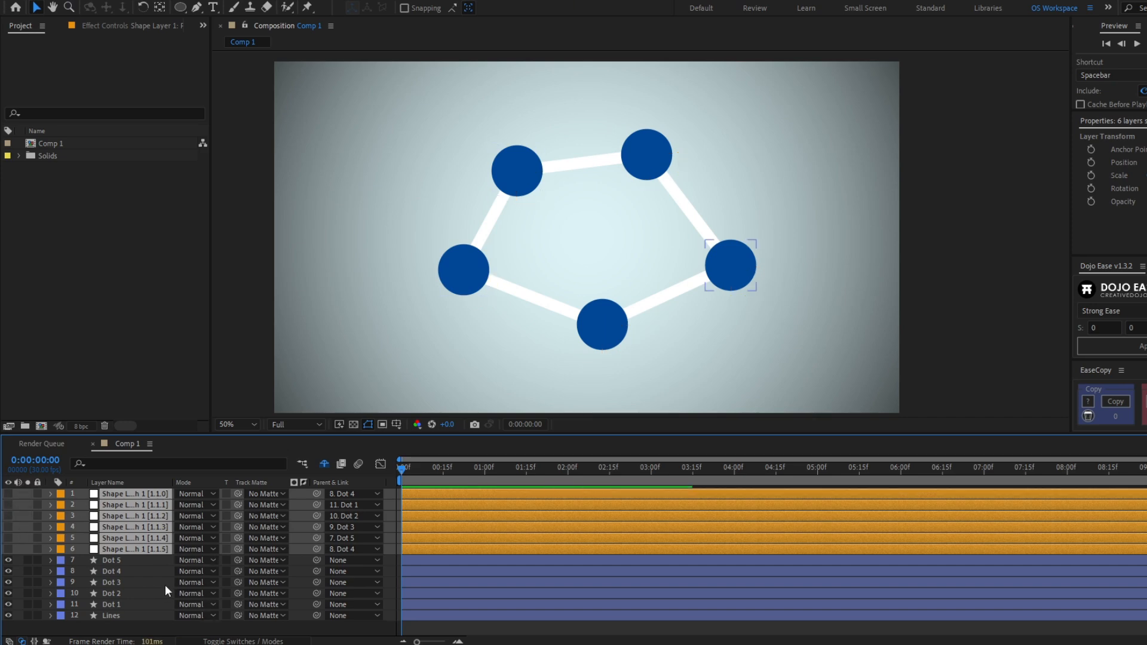
Undo the test moves, add a wiggle(3,200) expression to Dot 1's Position, and copy it
{"action": "key", "text": "ctrl+z"}
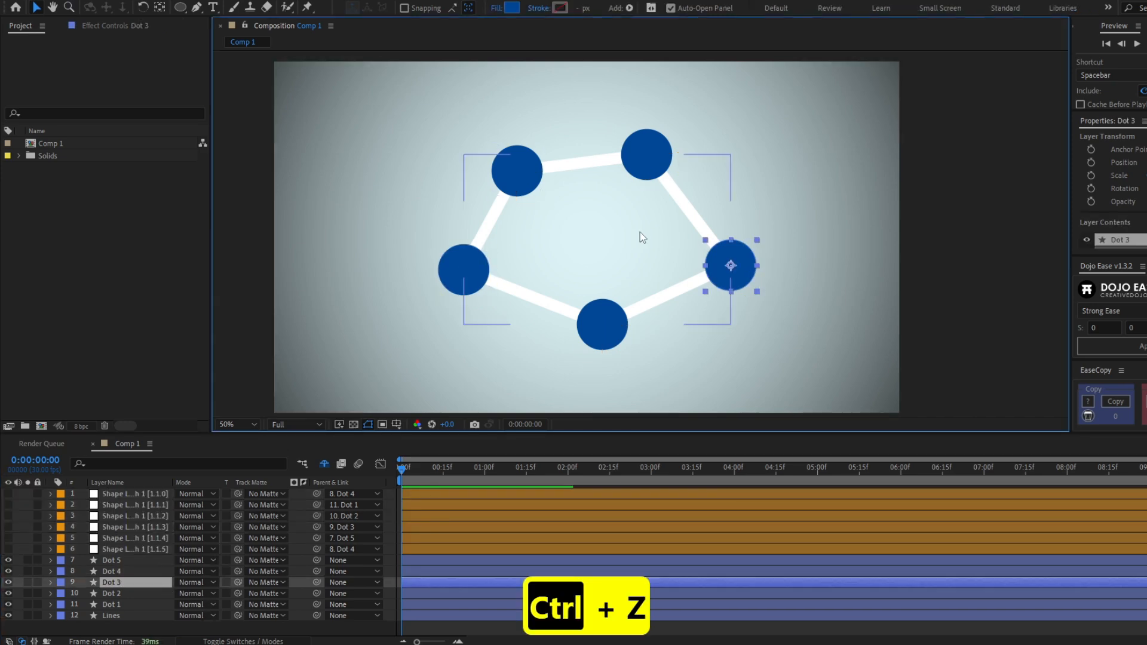
{"action": "key", "text": "ctrl+z"}
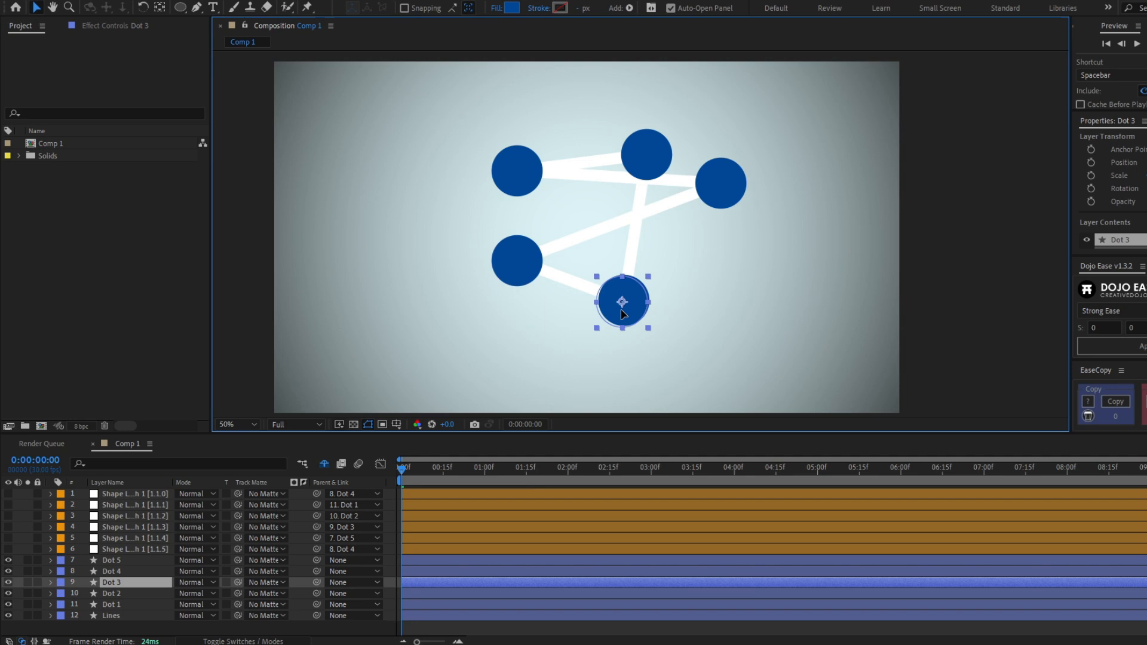
{"action": "key", "text": "ctrl+z"}
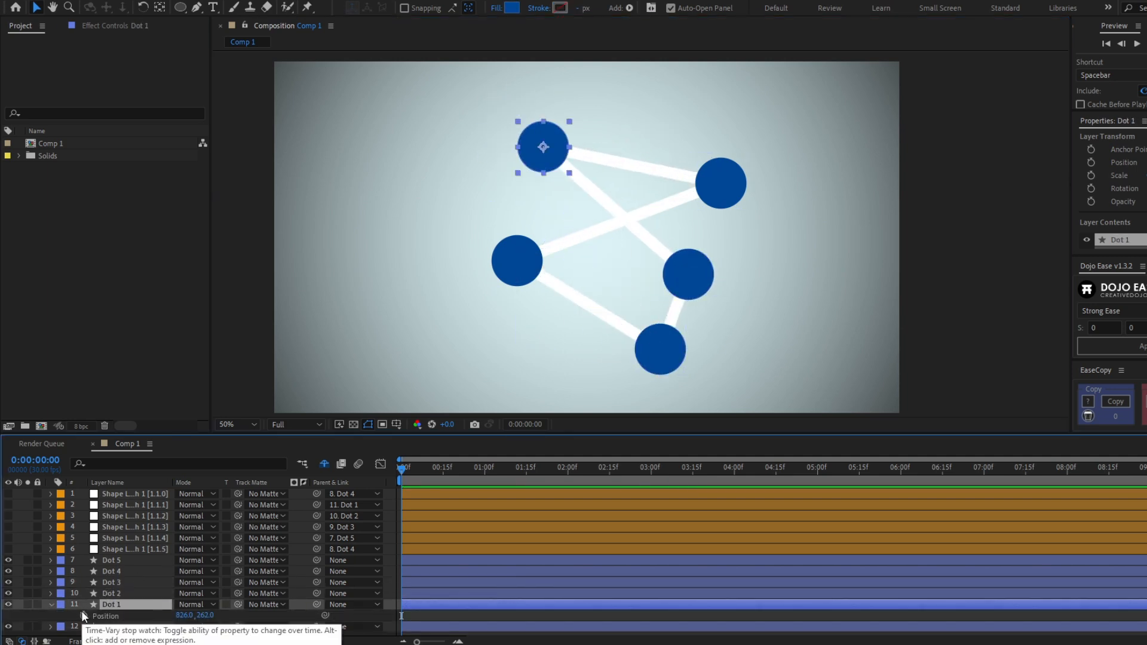
{"action": "type", "text": "wiggle(3,200"}
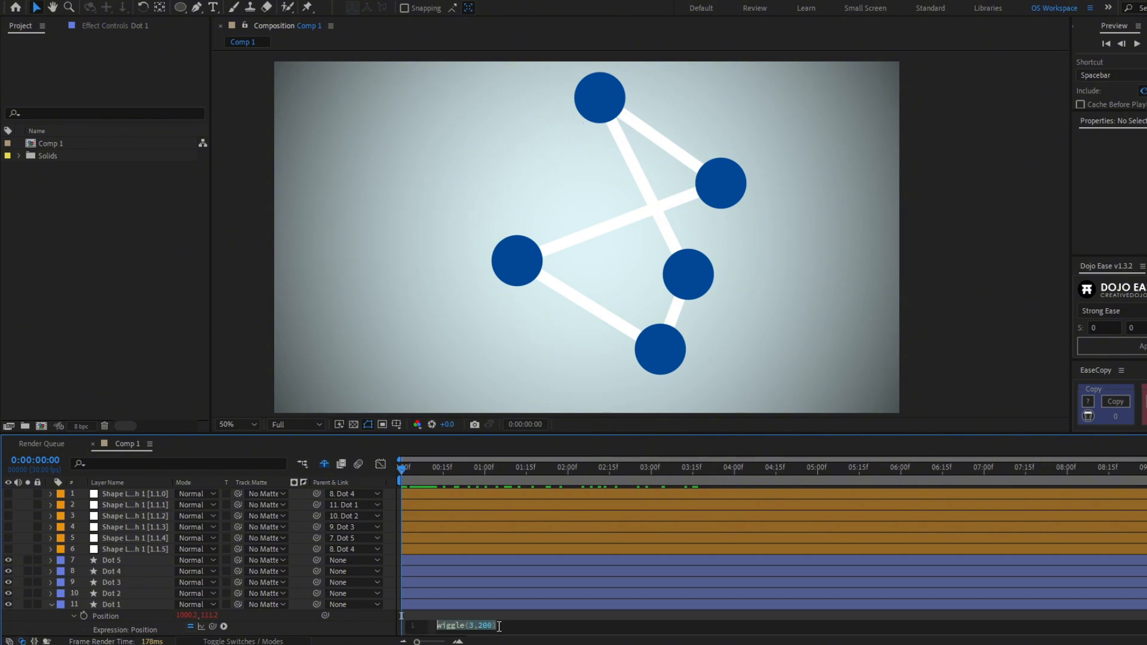
{"action": "key", "text": "ctrl+c"}
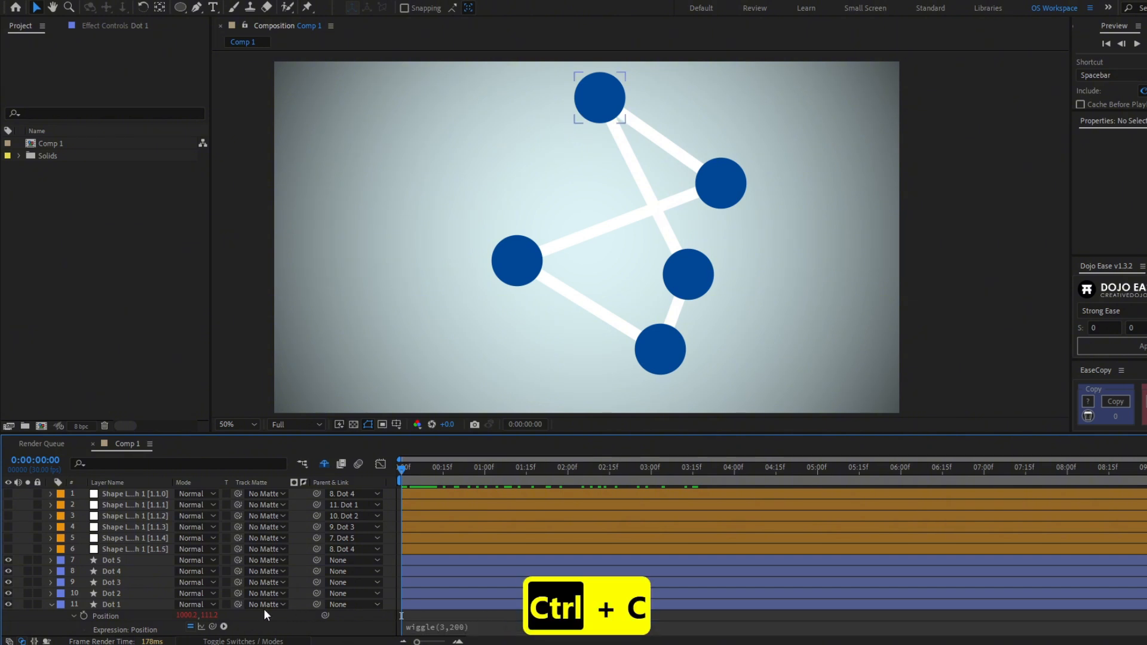
Paste the wiggle(3,200) expression onto the remaining dots' Position properties
{"action": "left_click", "coordinate": [111, 604]}
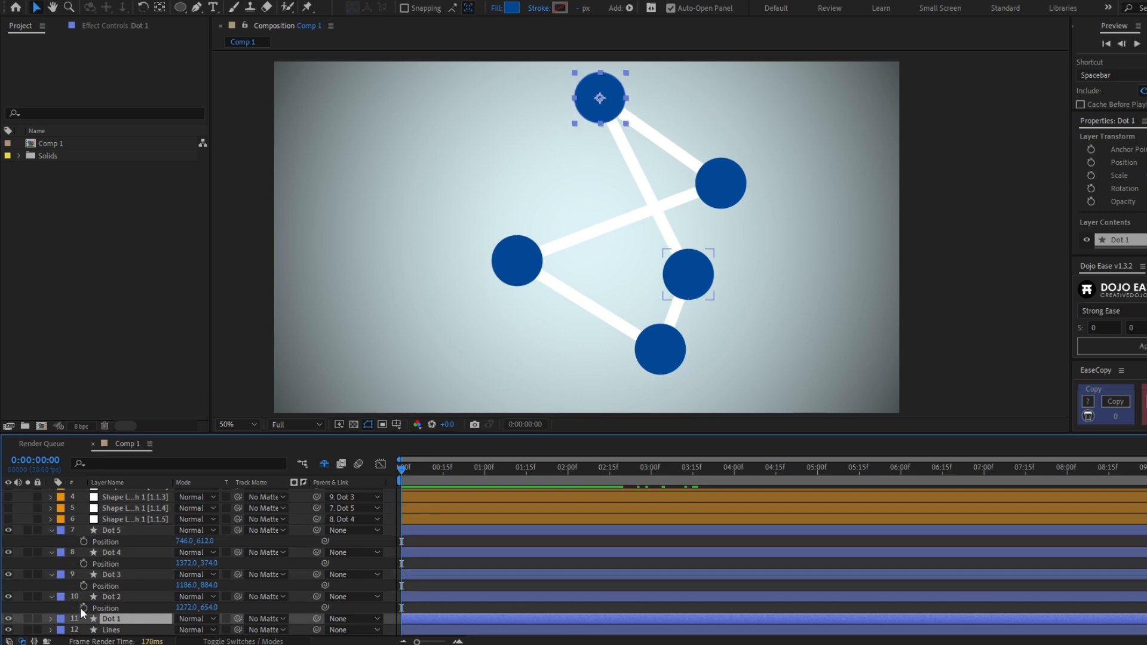
{"action": "left_click", "coordinate": [110, 596]}
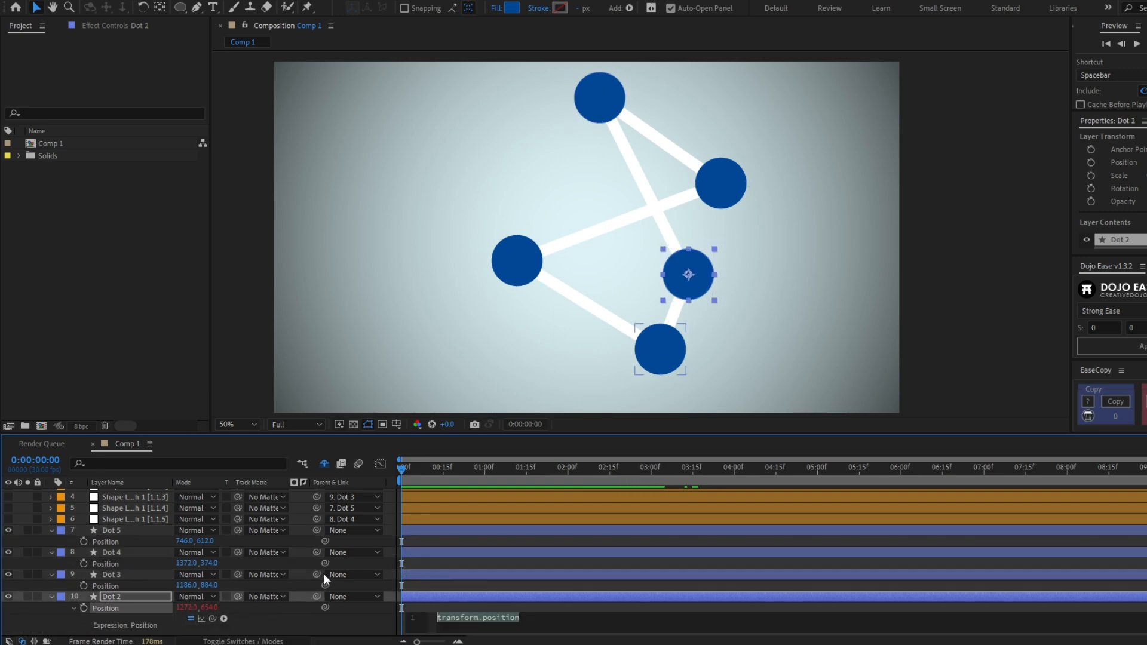
{"action": "key", "text": "ctrl+v"}
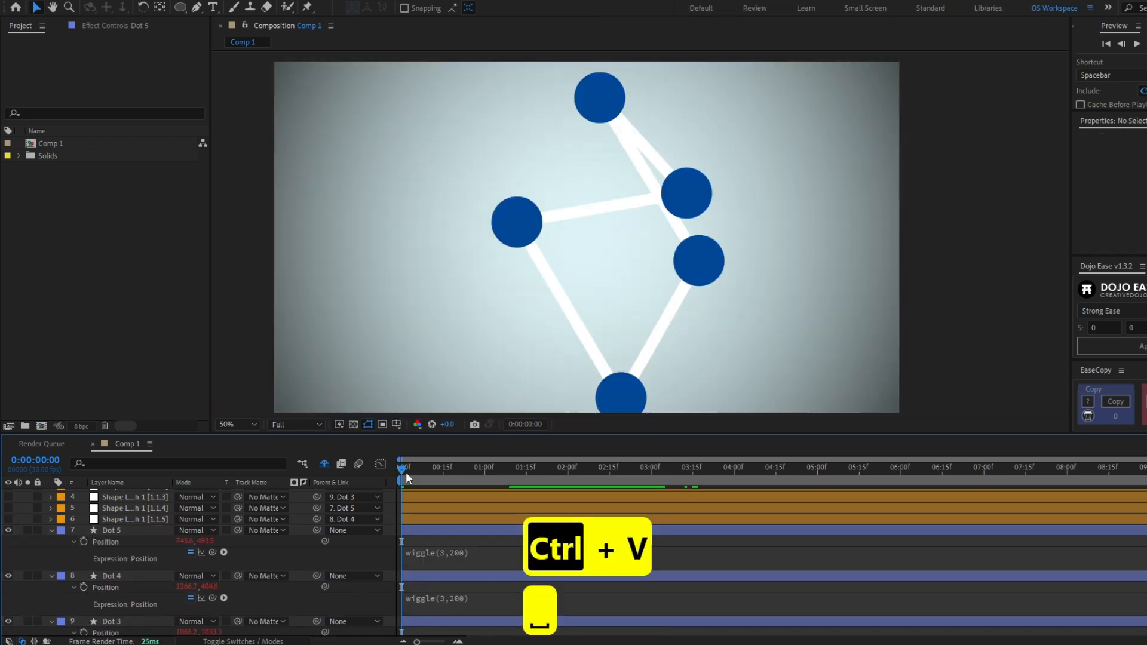
Scrub ahead in time to preview the drifting dots with the lines following
{"action": "left_click", "coordinate": [410, 468]}
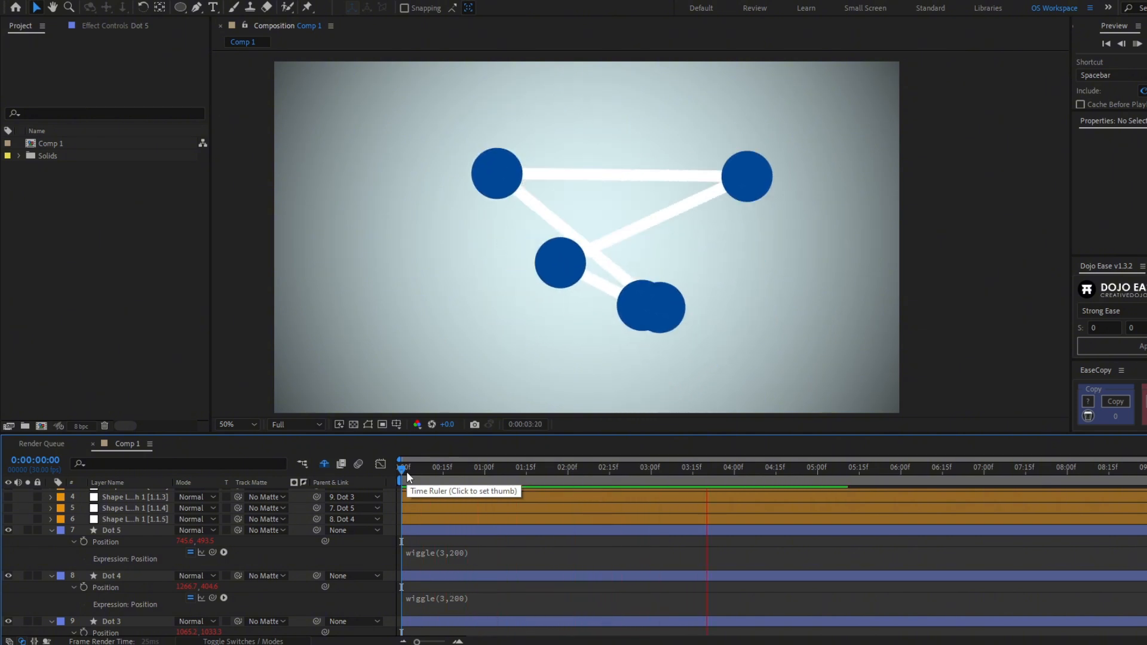
{"action": "left_click", "coordinate": [401, 467]}
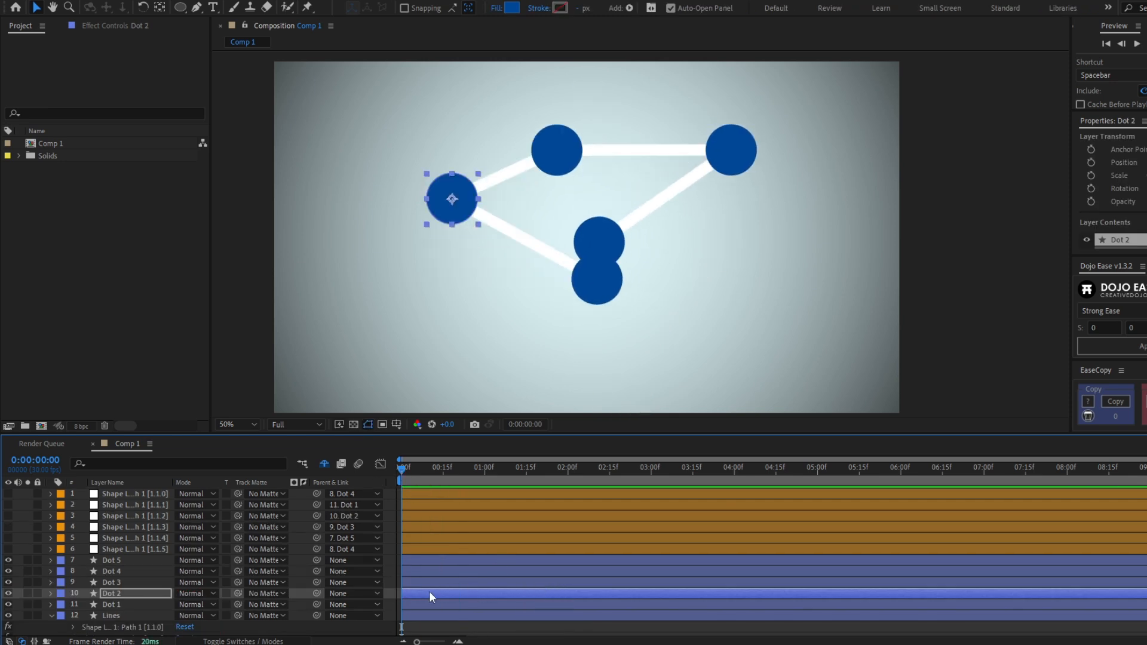
{"action": "left_click", "coordinate": [110, 615]}
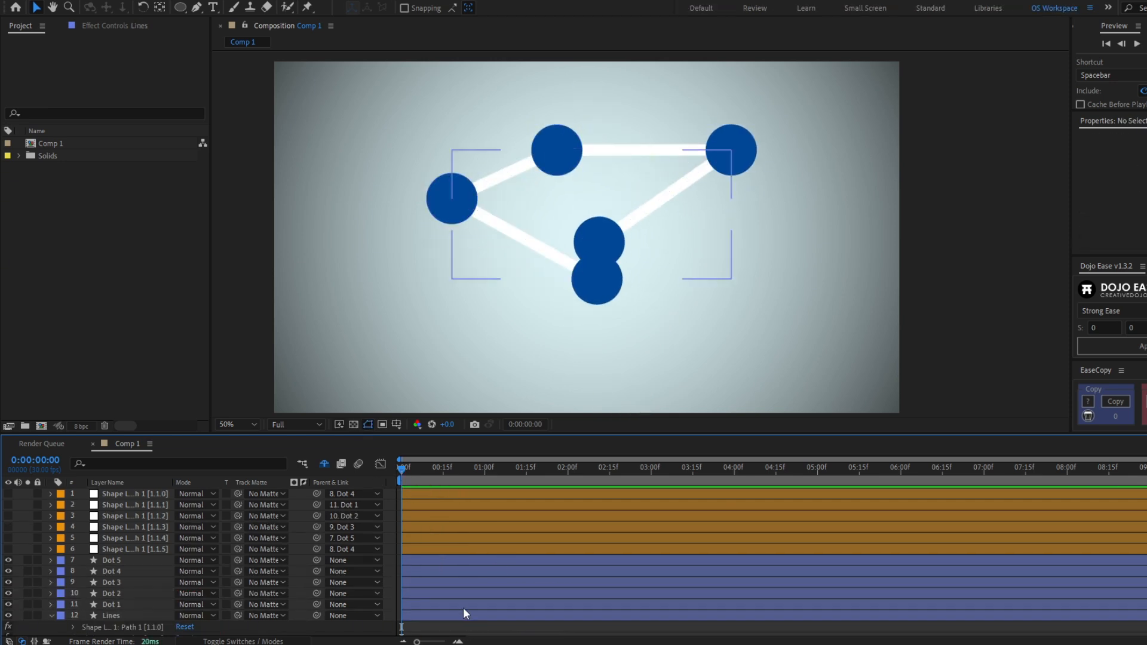